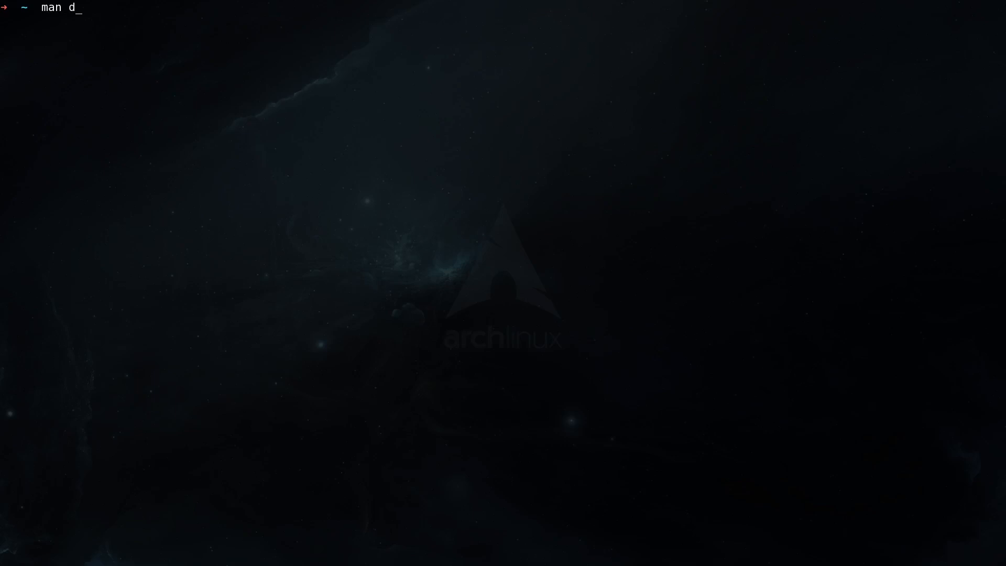
Step: Open the du manual page and scroll through its options
key(Enter)
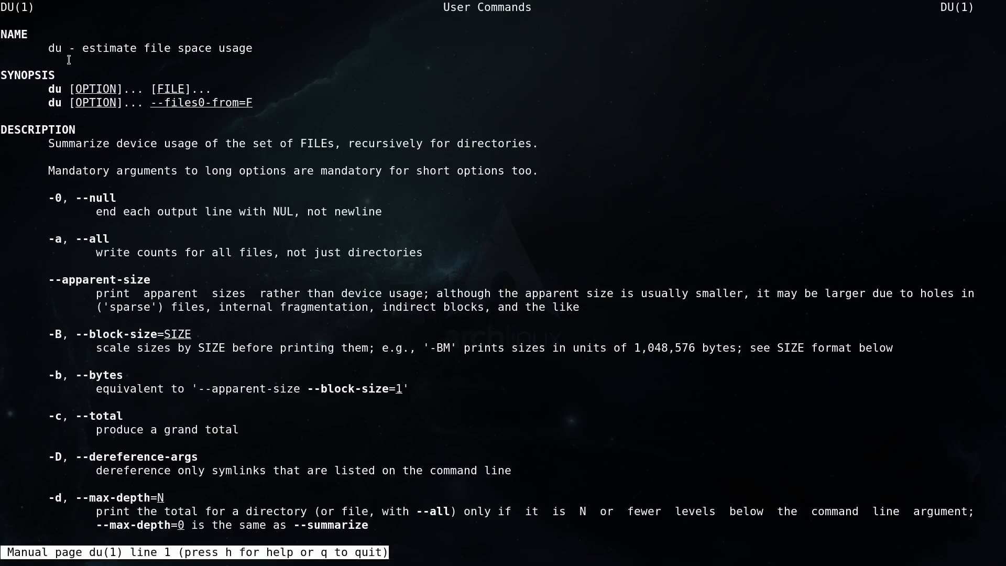
mouse_move(156, 56)
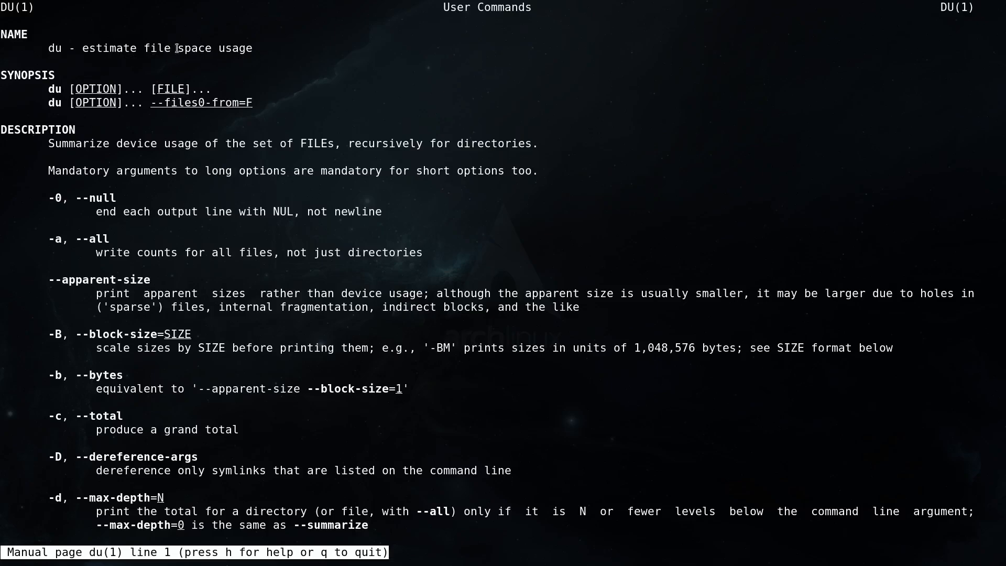
mouse_move(125, 32)
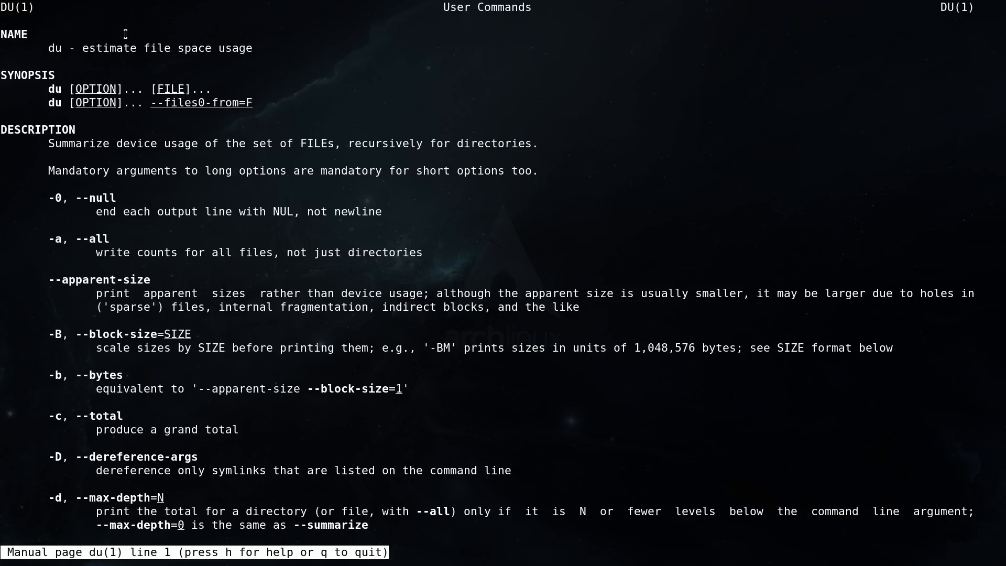
mouse_move(210, 69)
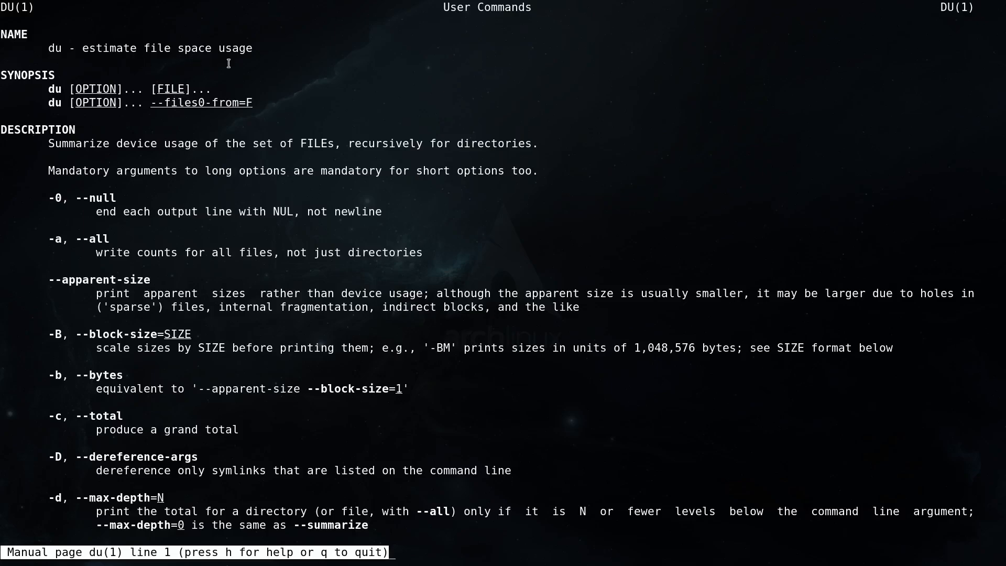
mouse_move(137, 240)
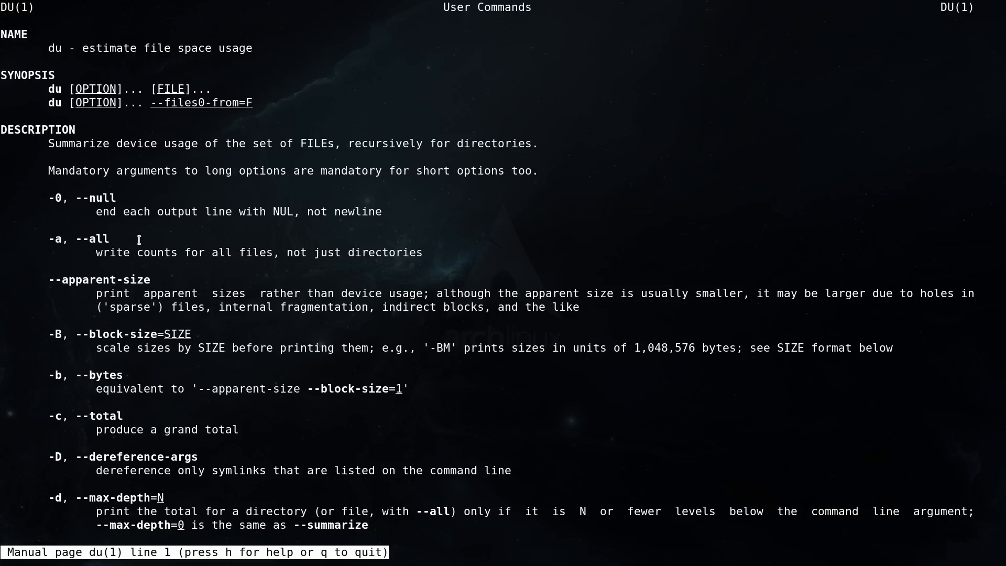
scroll(down, 3)
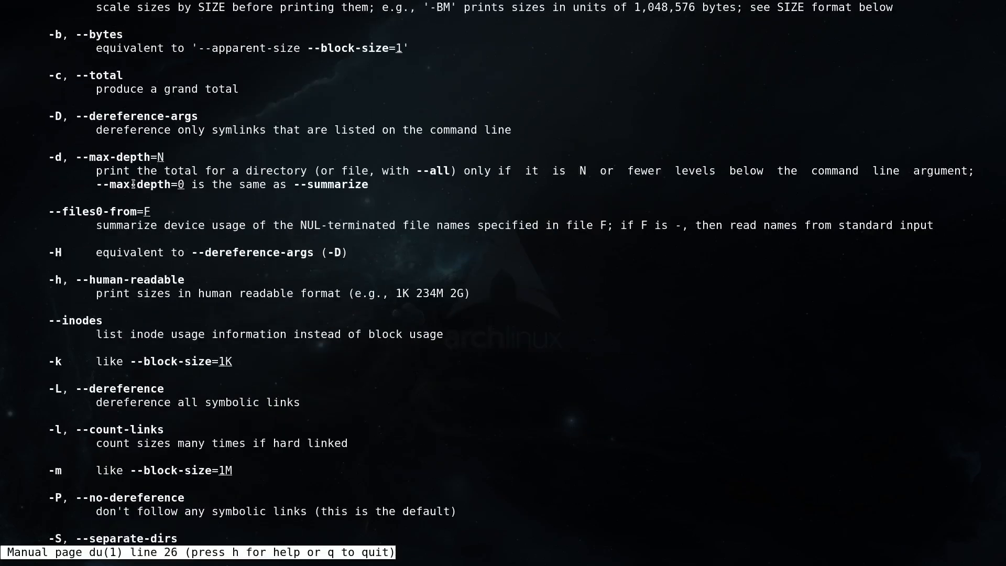
scroll(down, 3)
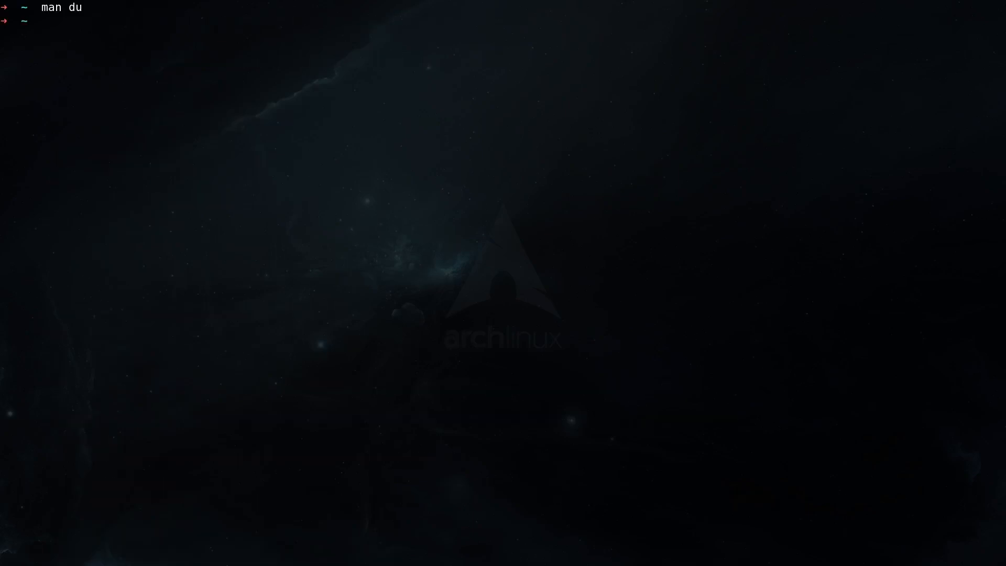
Step: List /var/log folder sizes with du -h (73M), then clear the screen
text(du)
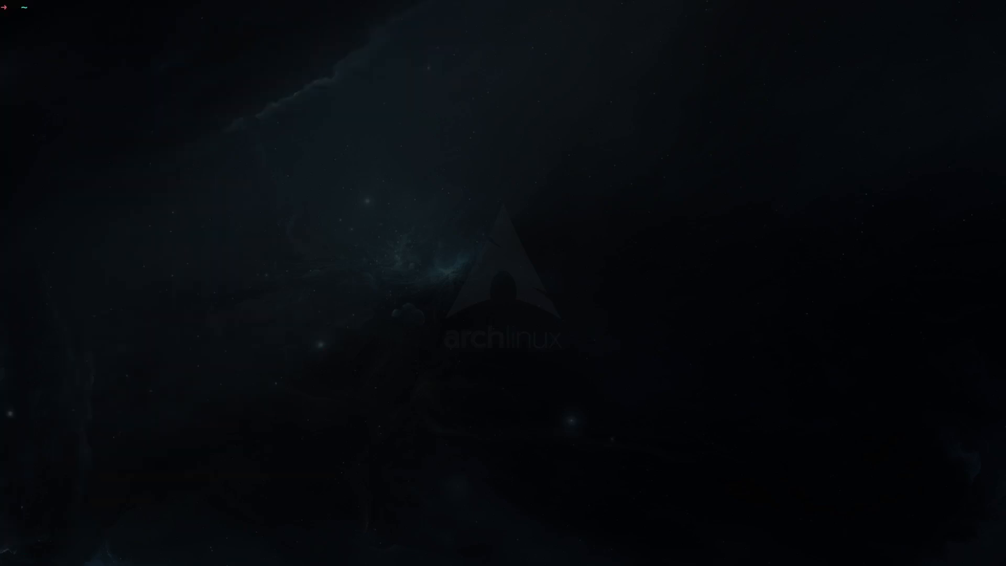
text(du -h /var/log)
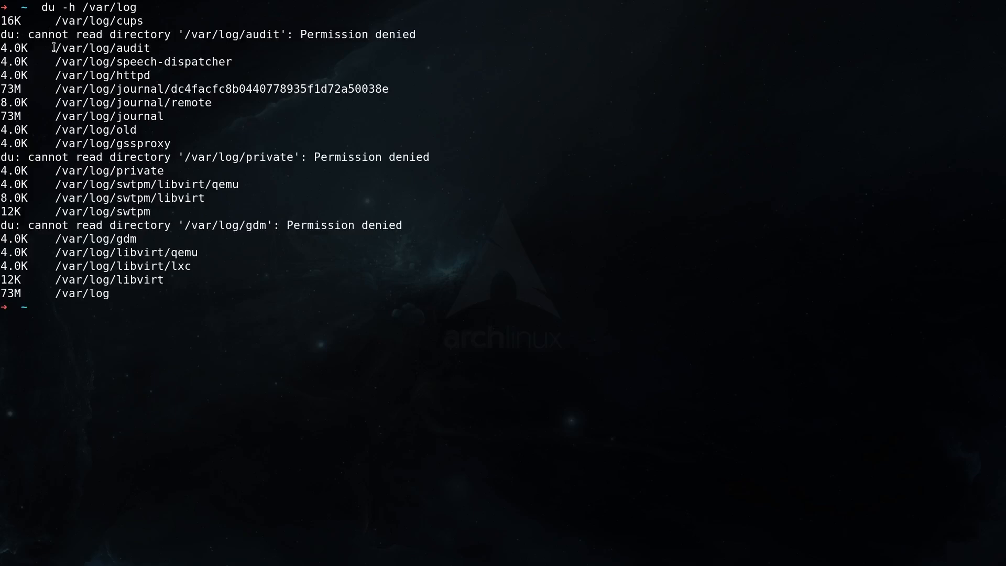
mouse_move(221, 173)
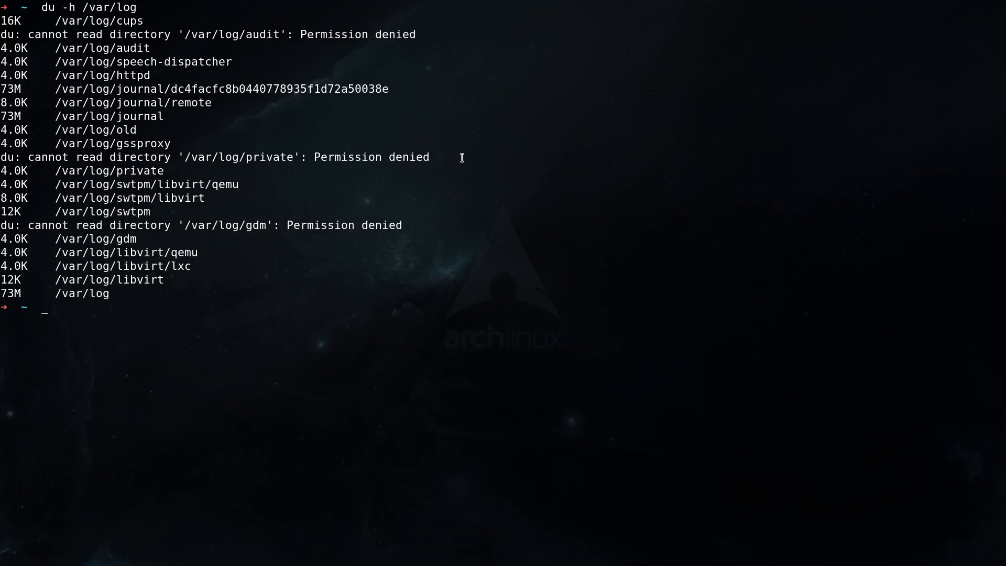
mouse_move(148, 266)
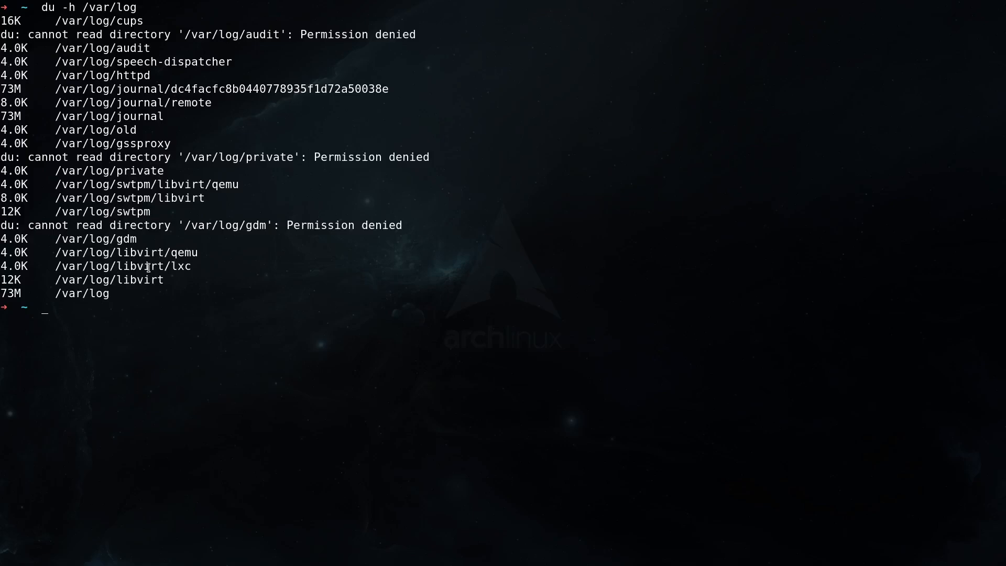
key(ctrl+l)
text(du -h /var/log)
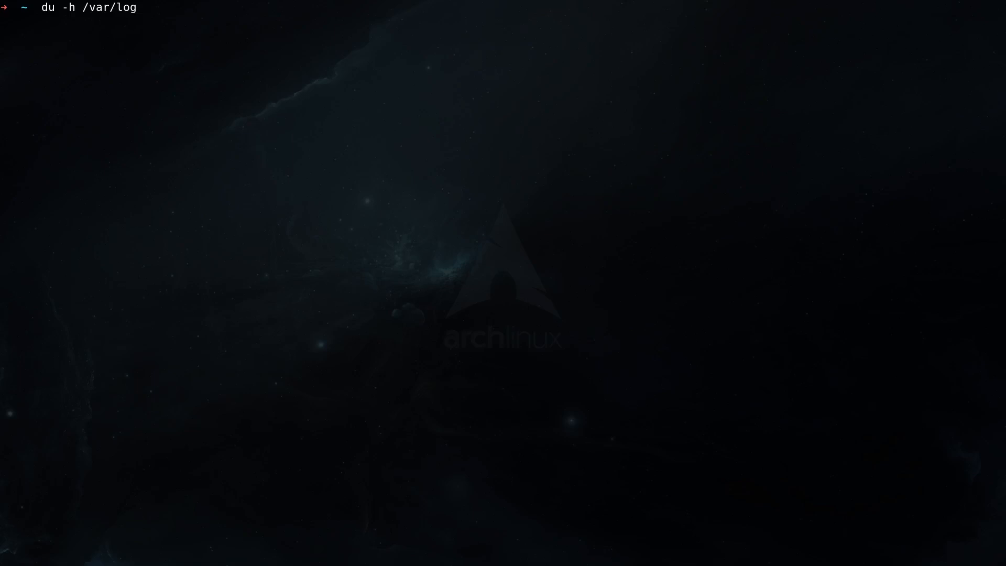
Step: List /var/log sizes as raw blocks (74008 total), then human-readable (73M)
text(sudo)
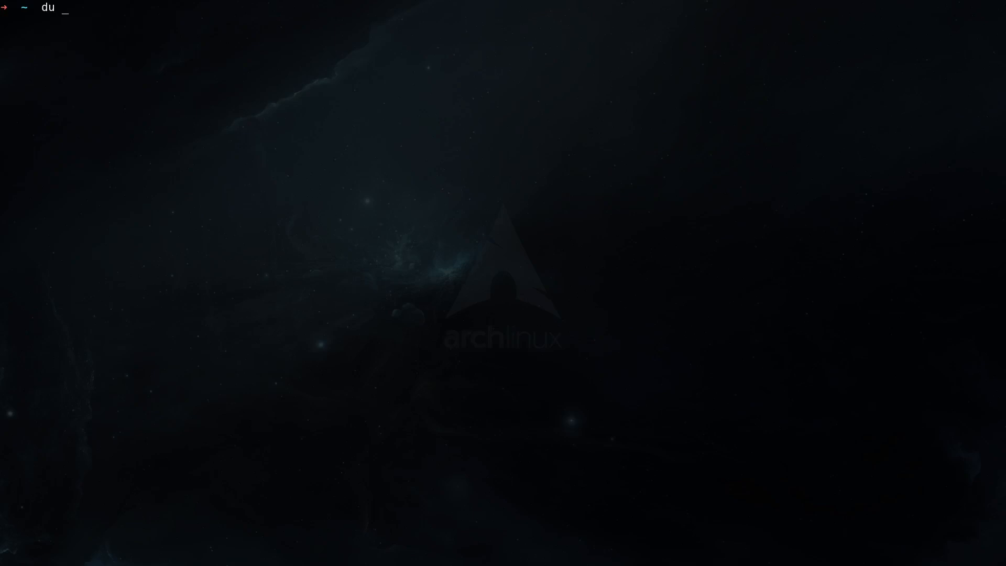
text(-h)
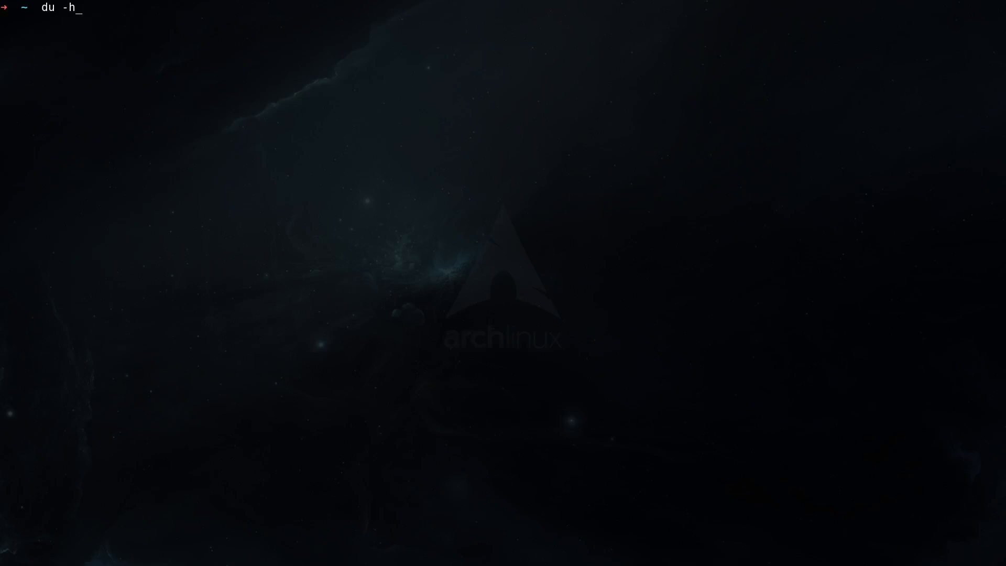
text(/var/log)
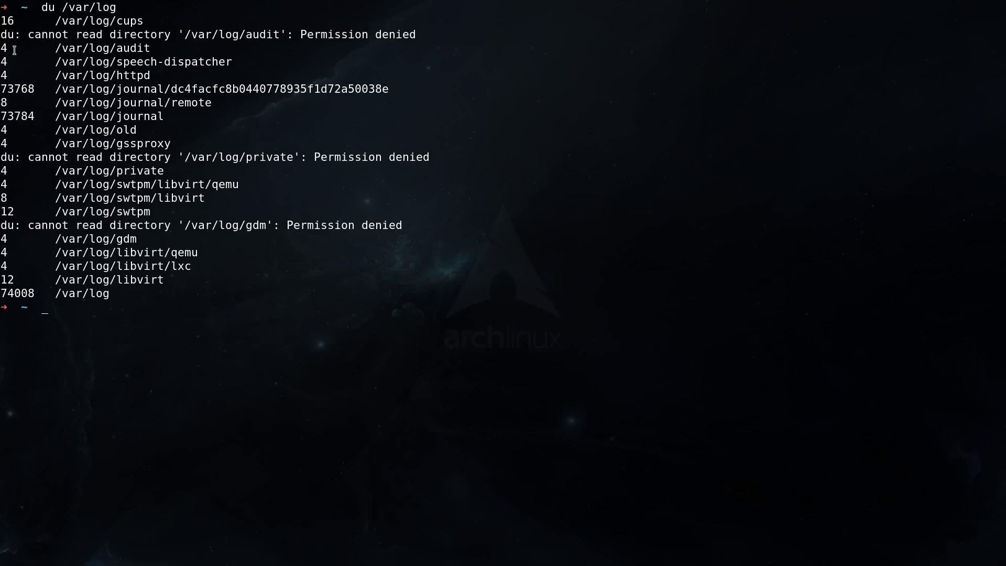
text(du -h /var/log)
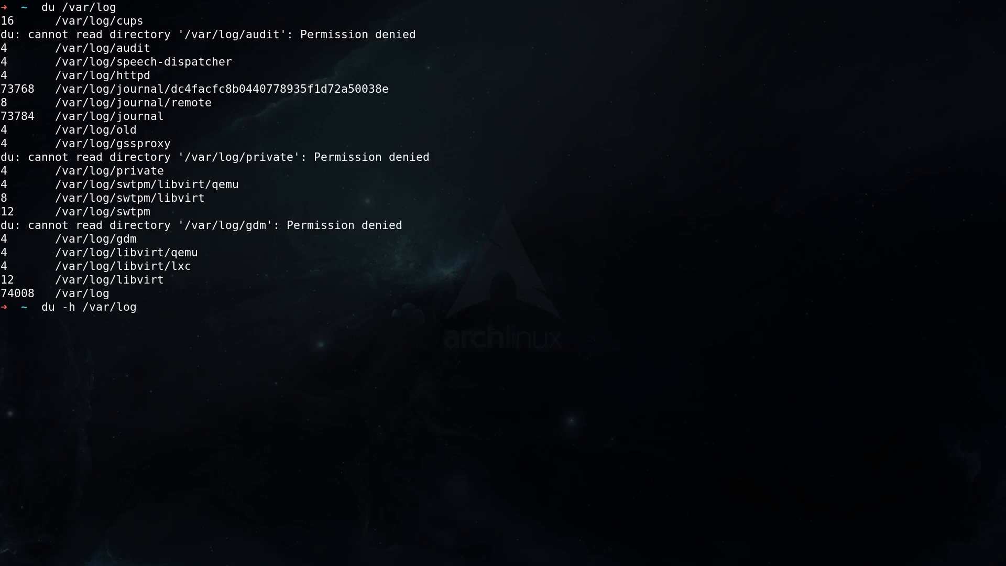
key(Return)
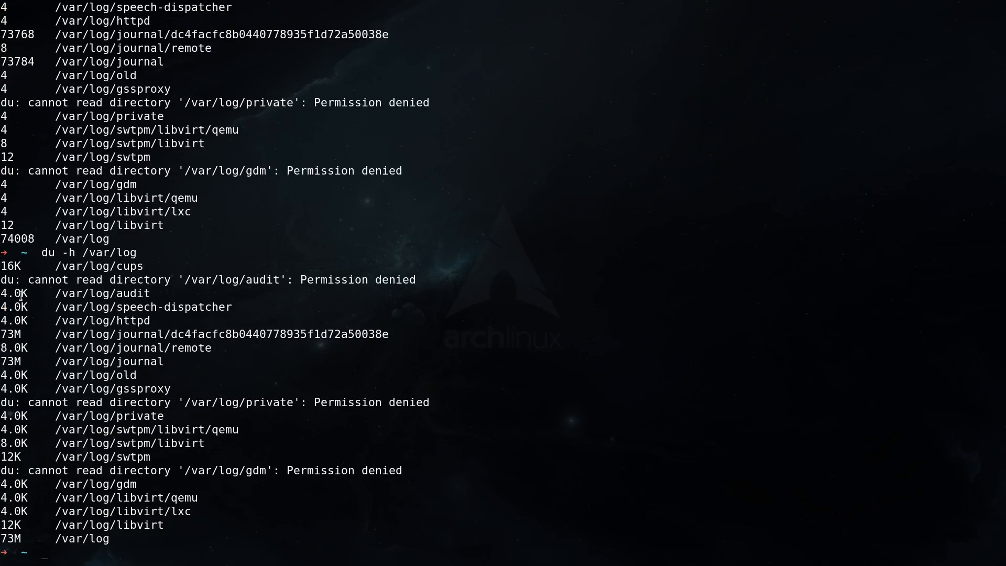
mouse_move(18, 389)
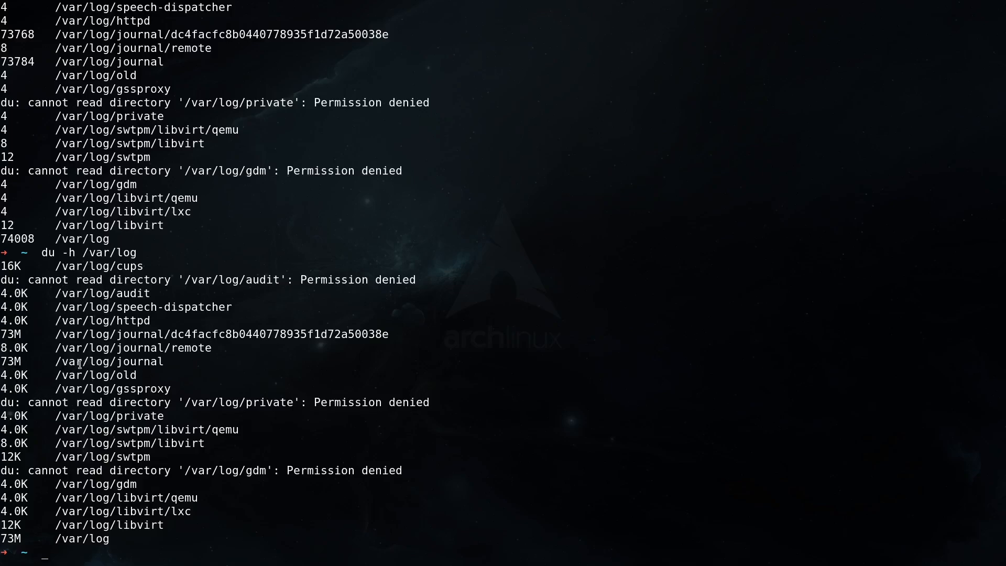
Step: Check the Downloads folder size with du -h
text(du -)
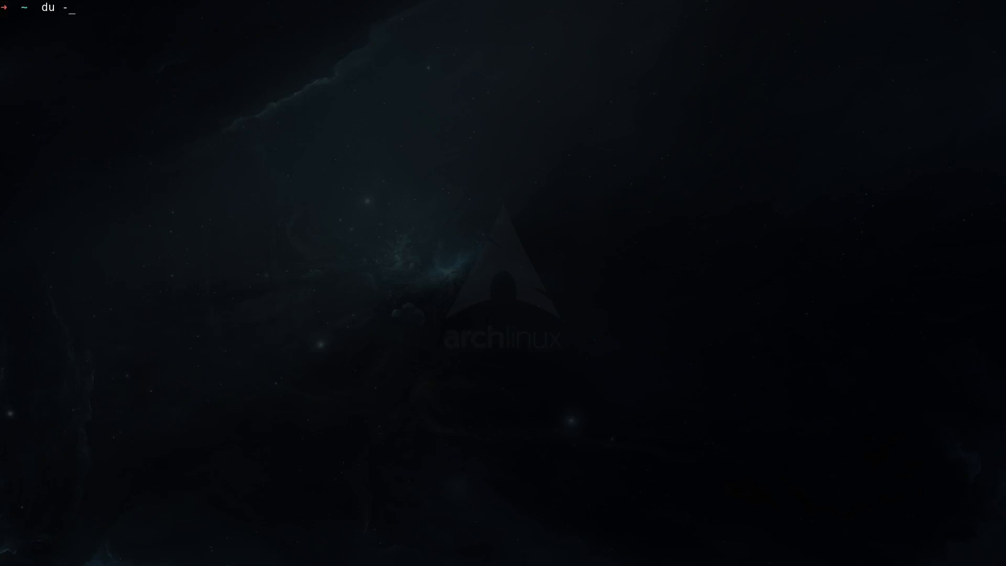
text(h Downloads/)
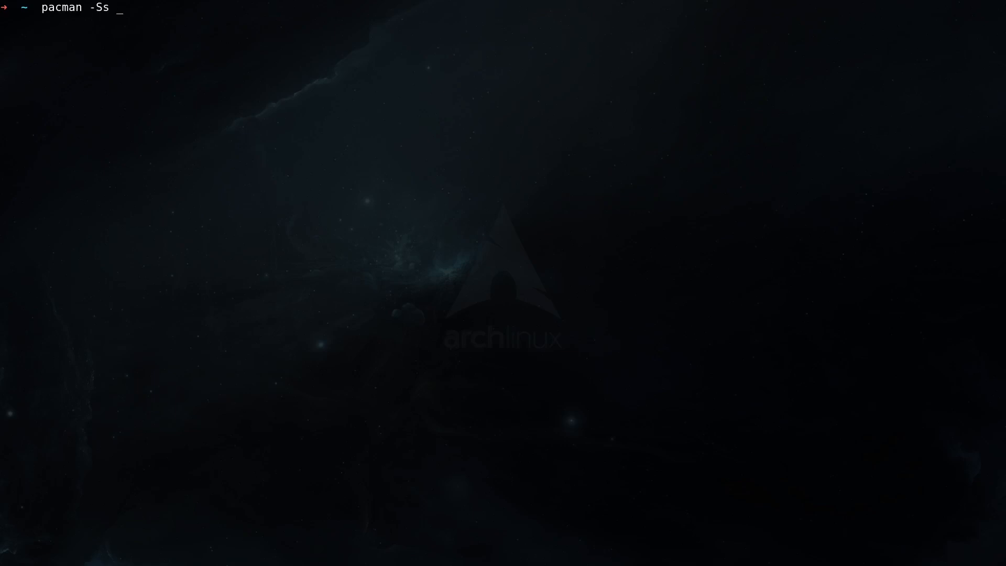
text(ncdu)
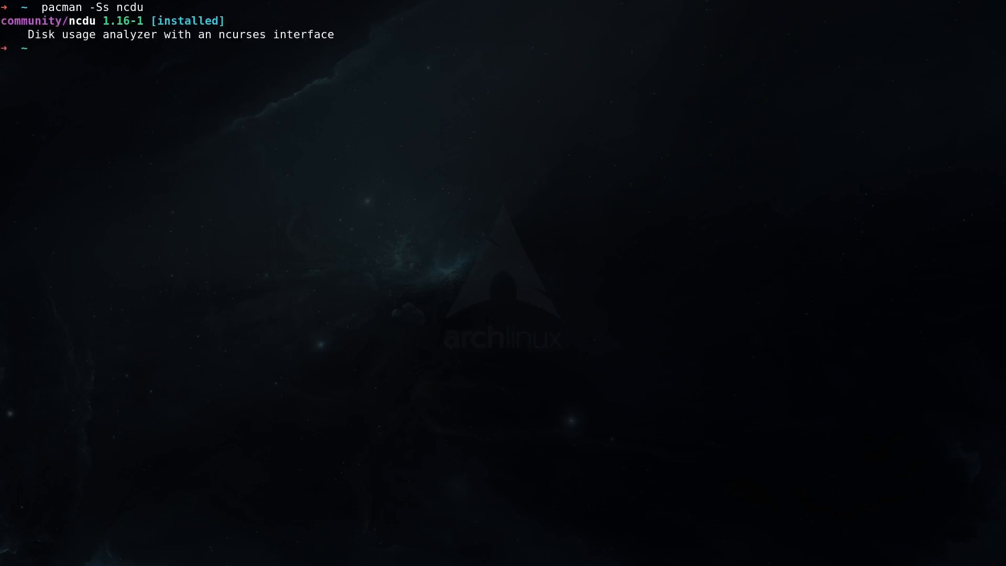
mouse_move(177, 69)
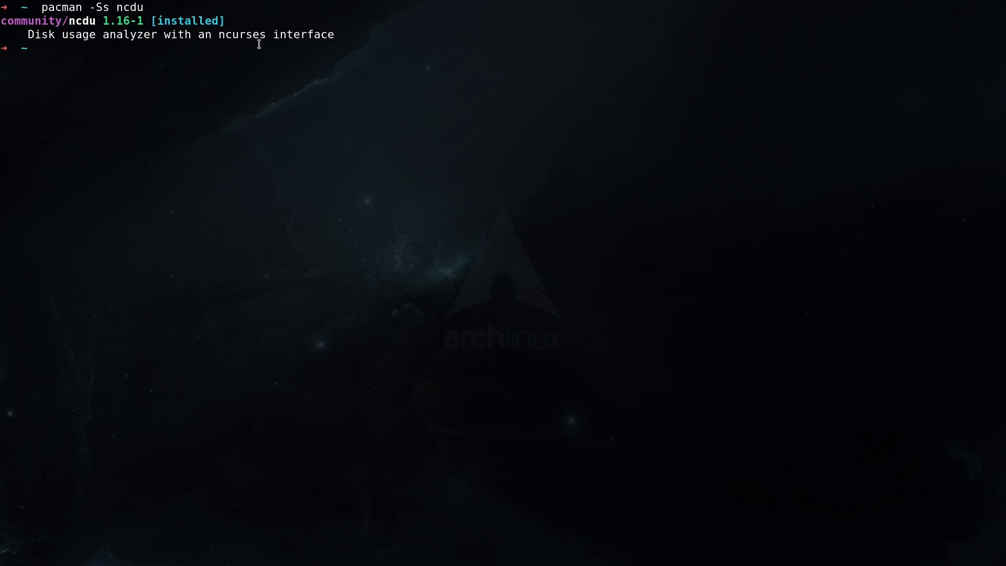
mouse_move(277, 81)
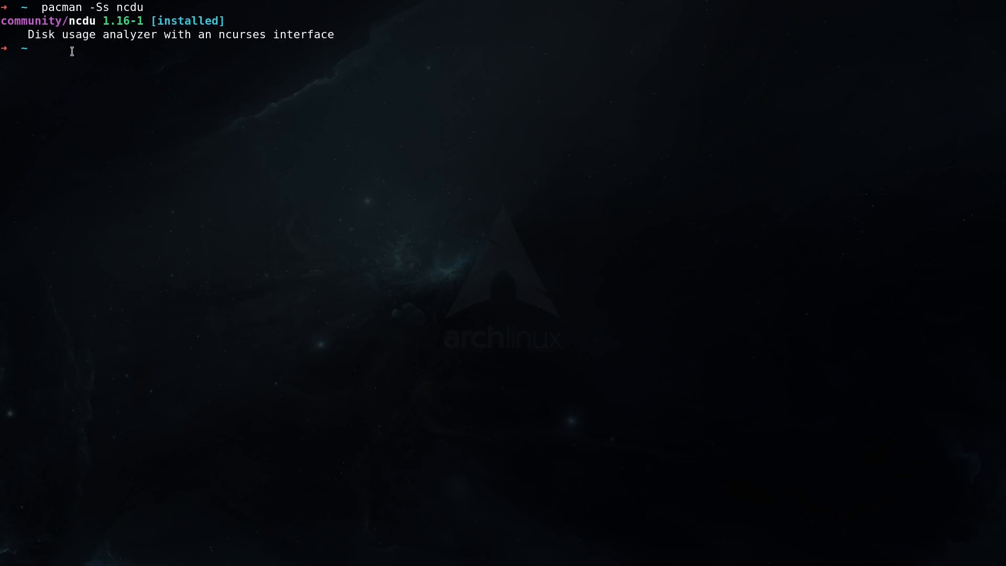
mouse_move(128, 34)
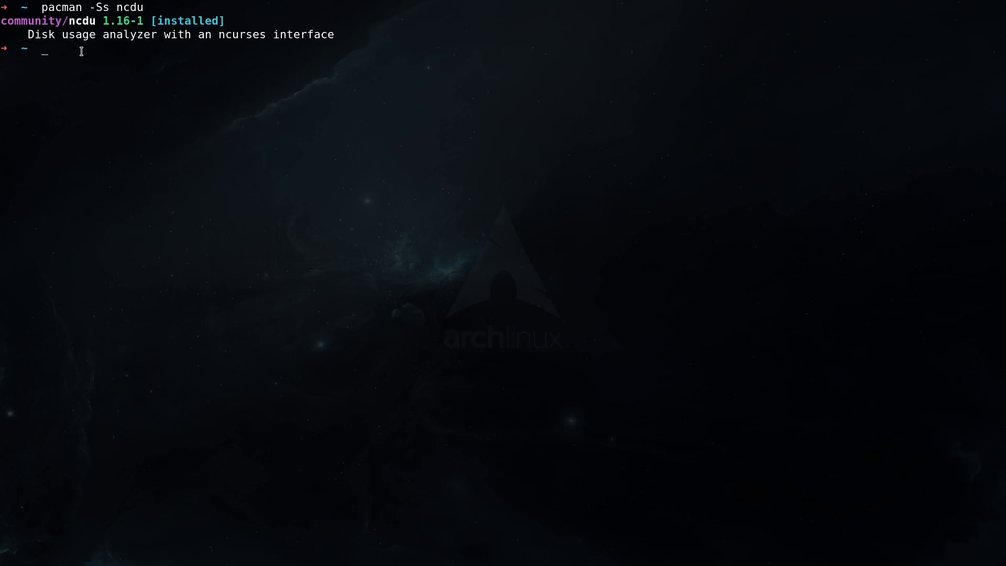
Step: Run man ncdu and scroll past the mode, interface and scan options to KEYS
text(man nc)
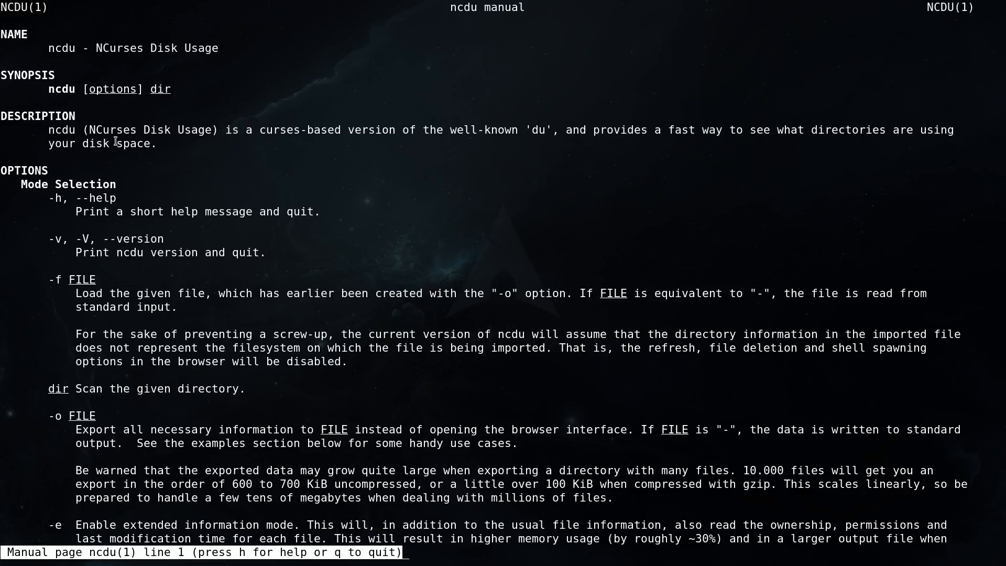
mouse_move(268, 147)
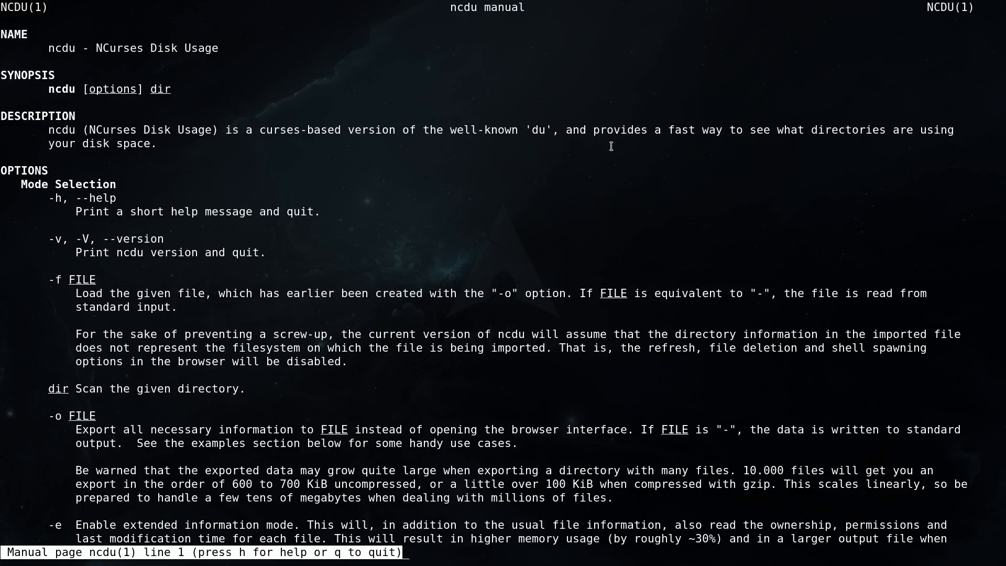
mouse_move(828, 149)
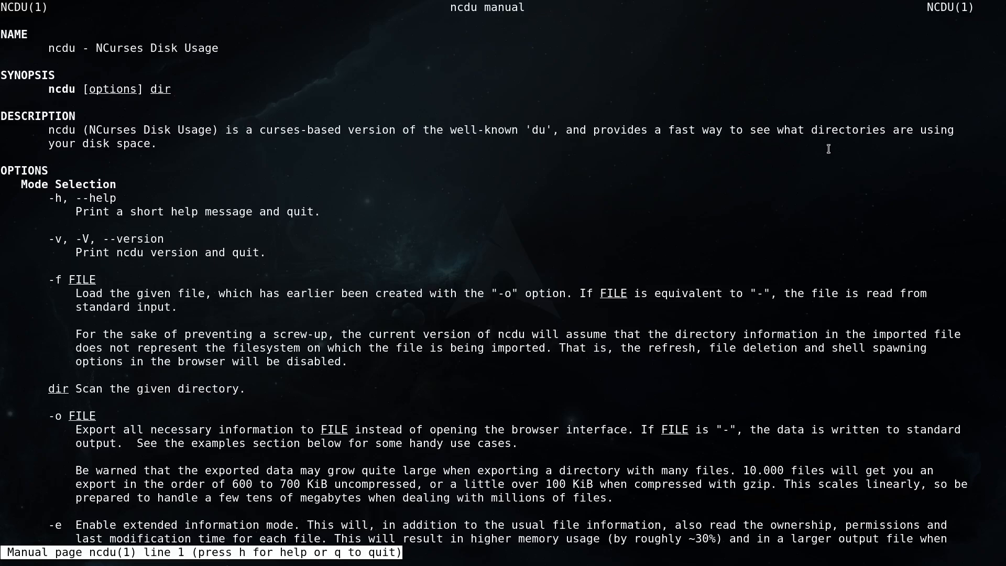
mouse_move(120, 148)
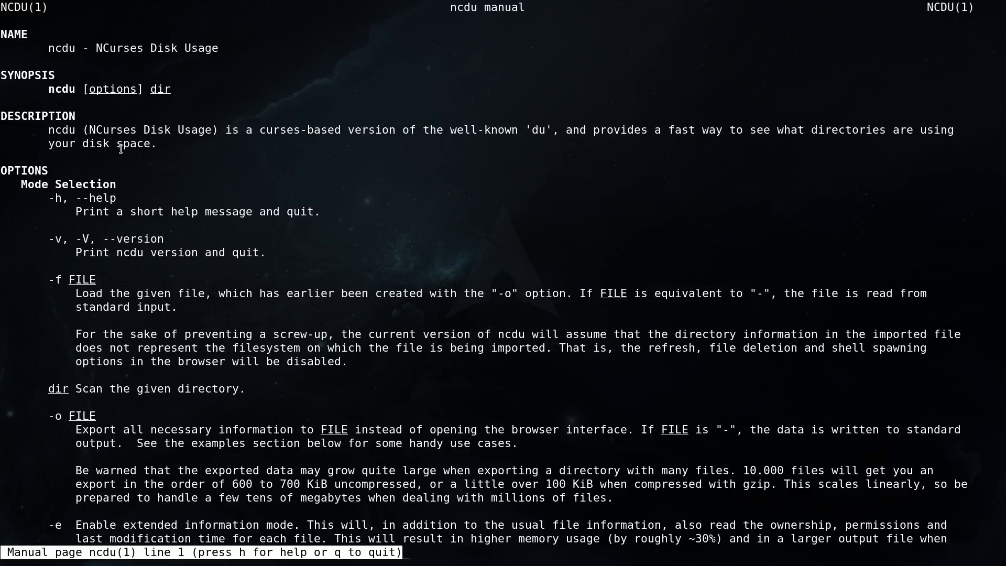
scroll(down, 3)
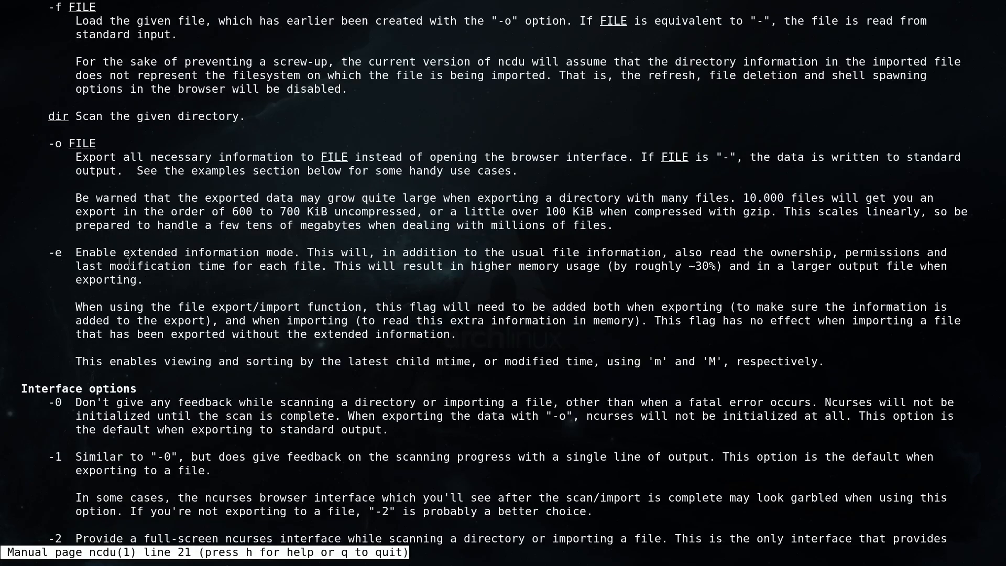
scroll(down, 3)
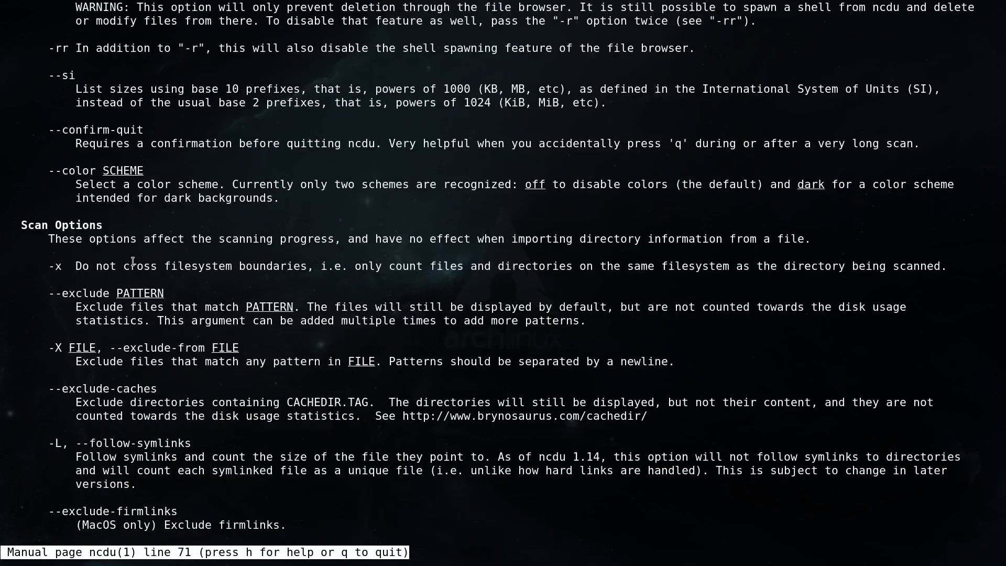
scroll(down, 3)
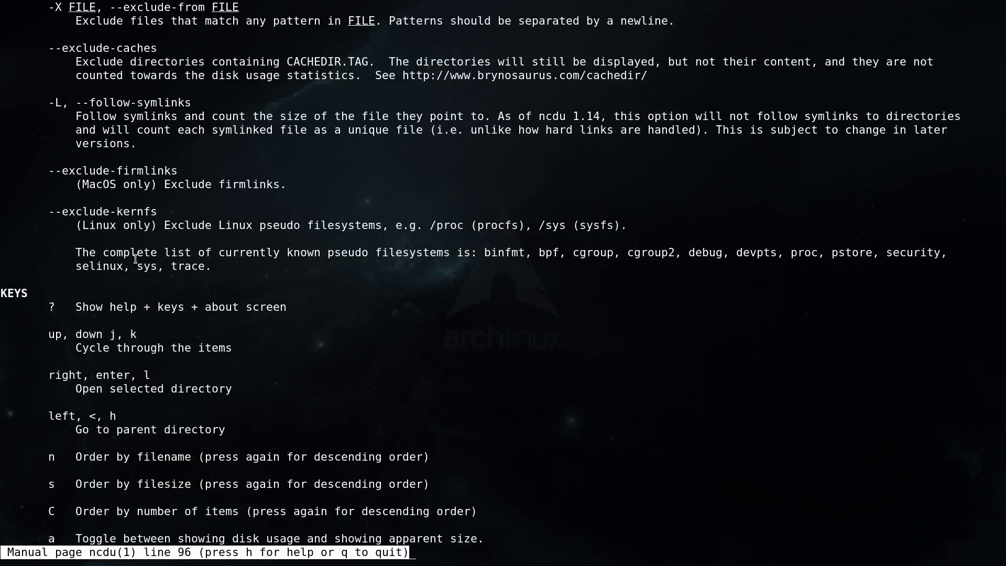
Step: Quit man, browse ncdu's home (1.5 GiB) into .cache > paru > clone > spotify, and return home
key(q)
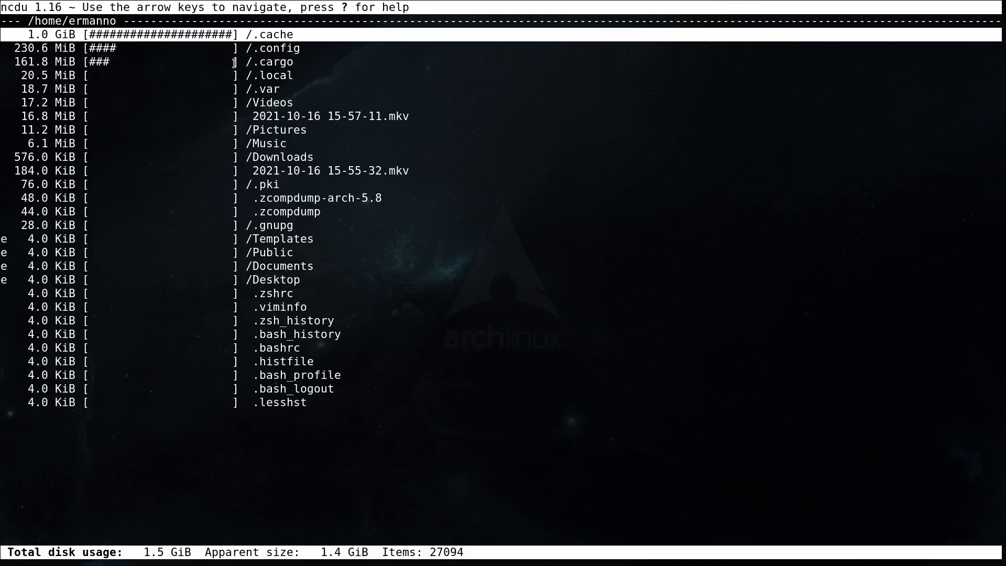
mouse_move(144, 78)
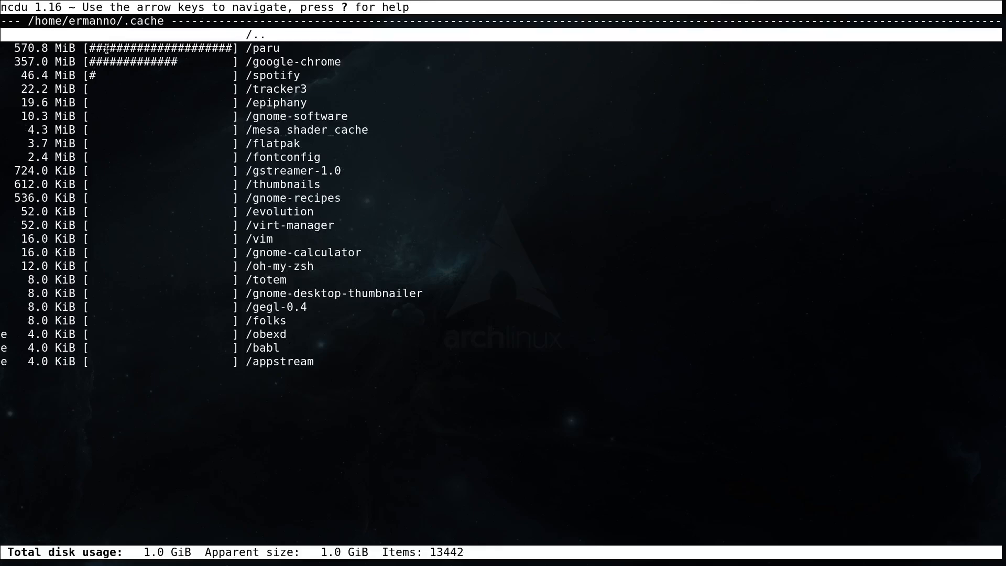
key(Down)
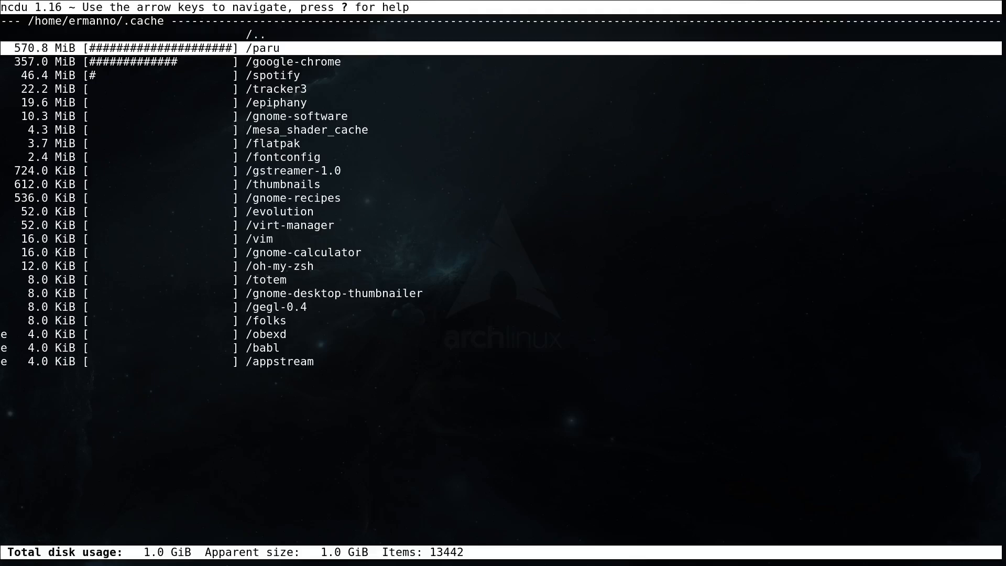
key(Return)
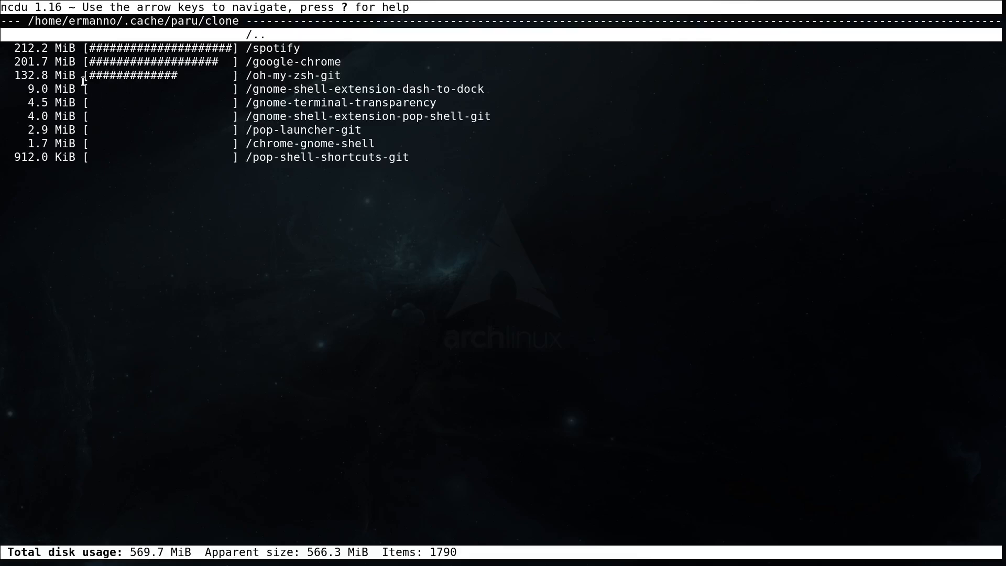
key(Up)
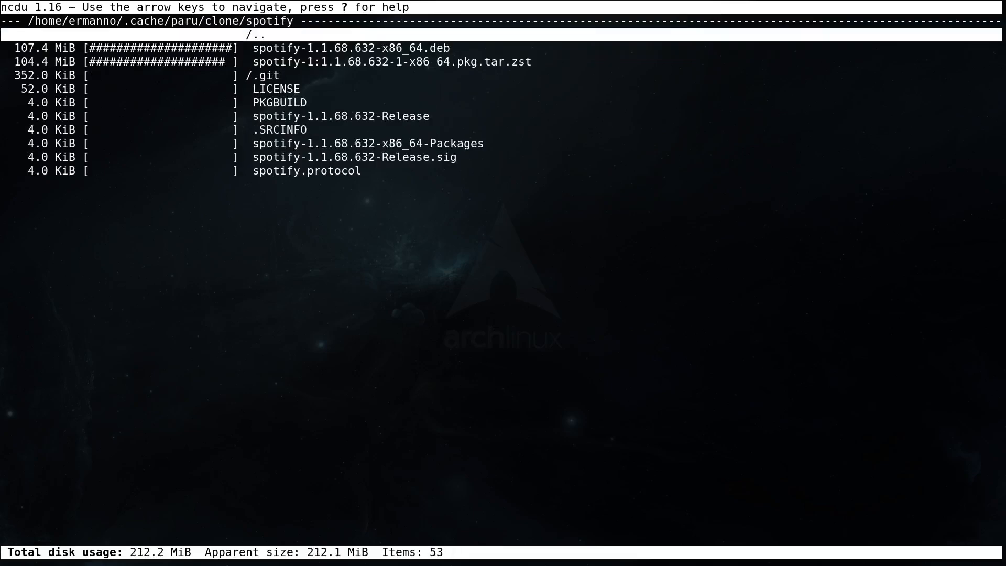
mouse_move(129, 101)
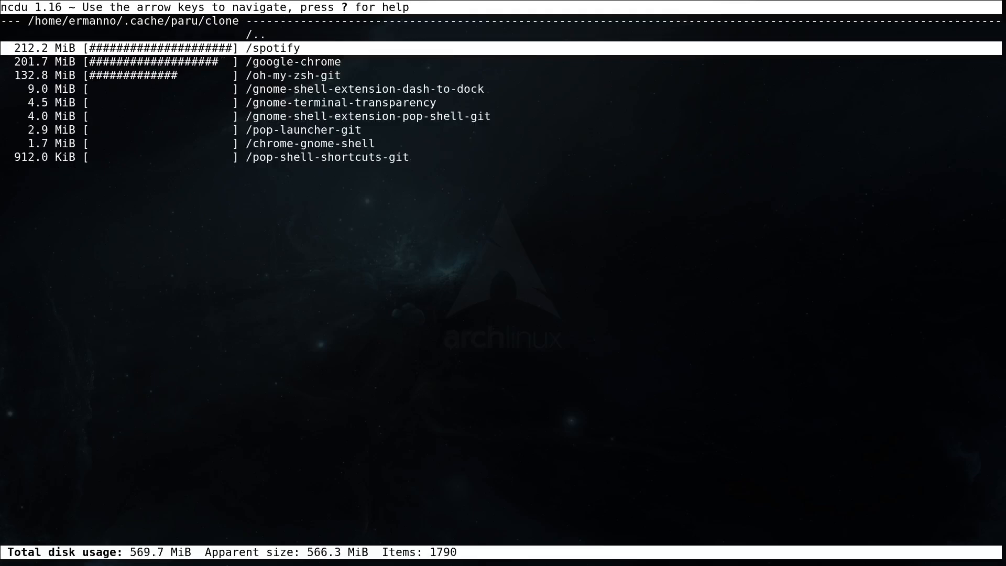
key(Left)
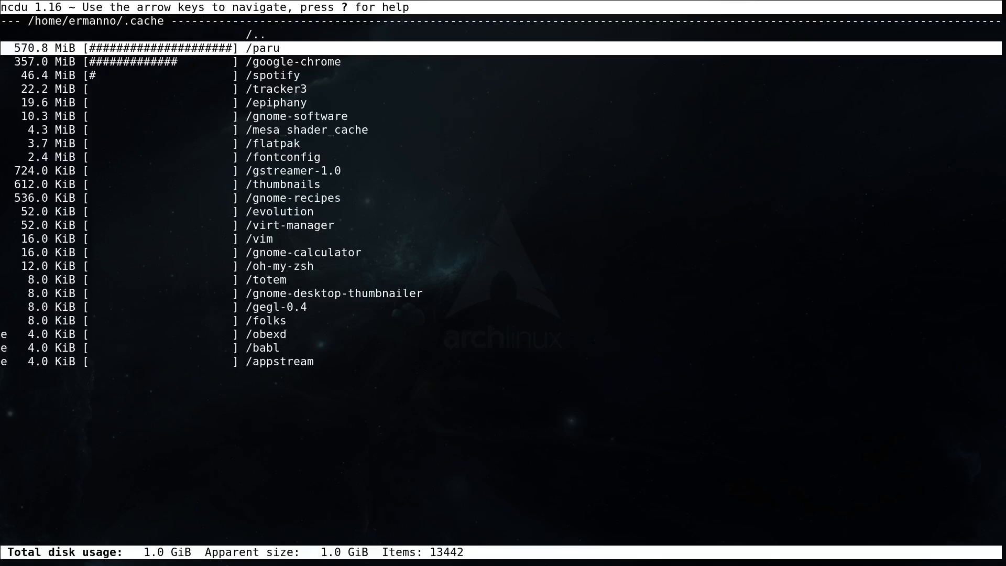
key(Left)
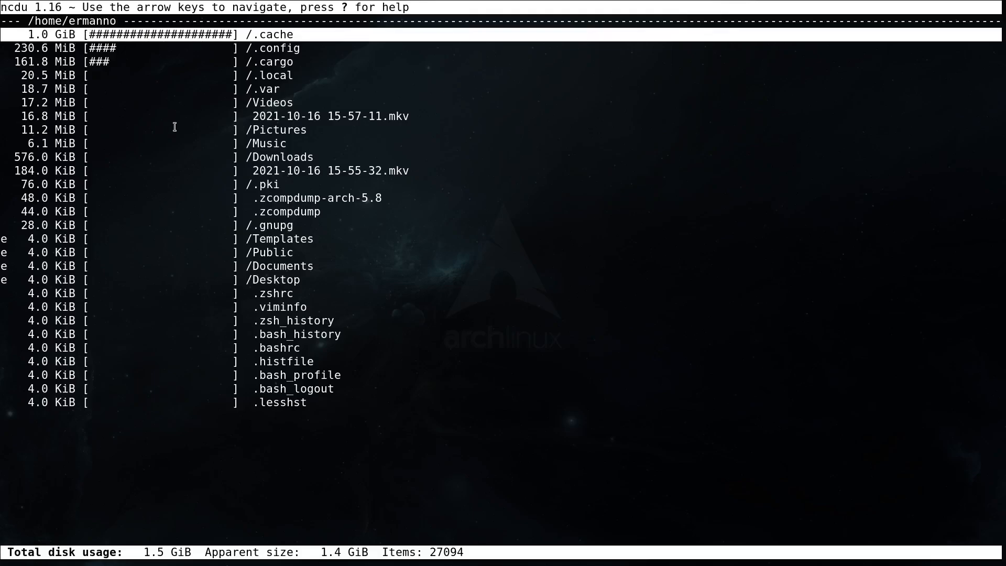
Step: Quit ncdu and start a new ncdu scan of /var/log
key(q)
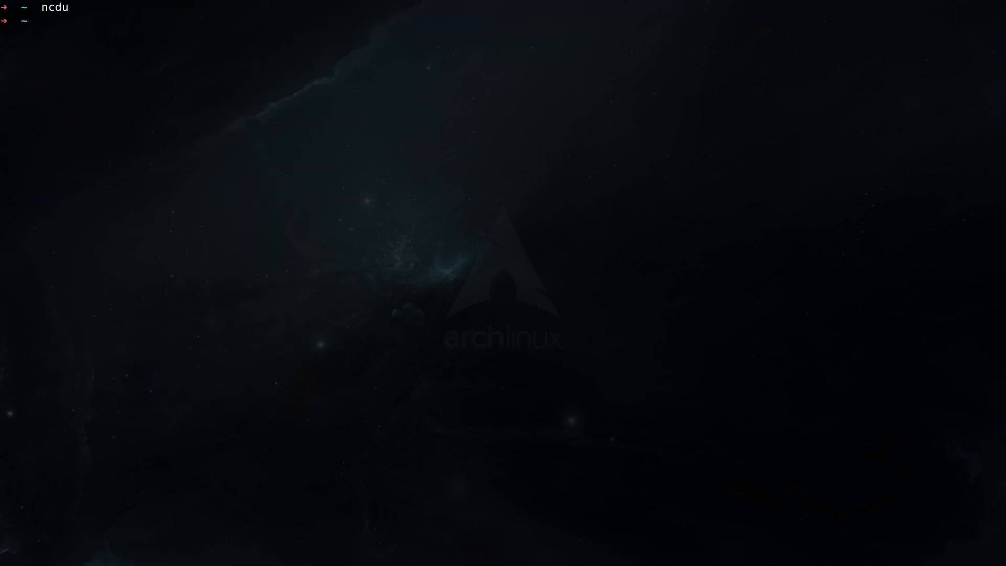
text(ncdu)
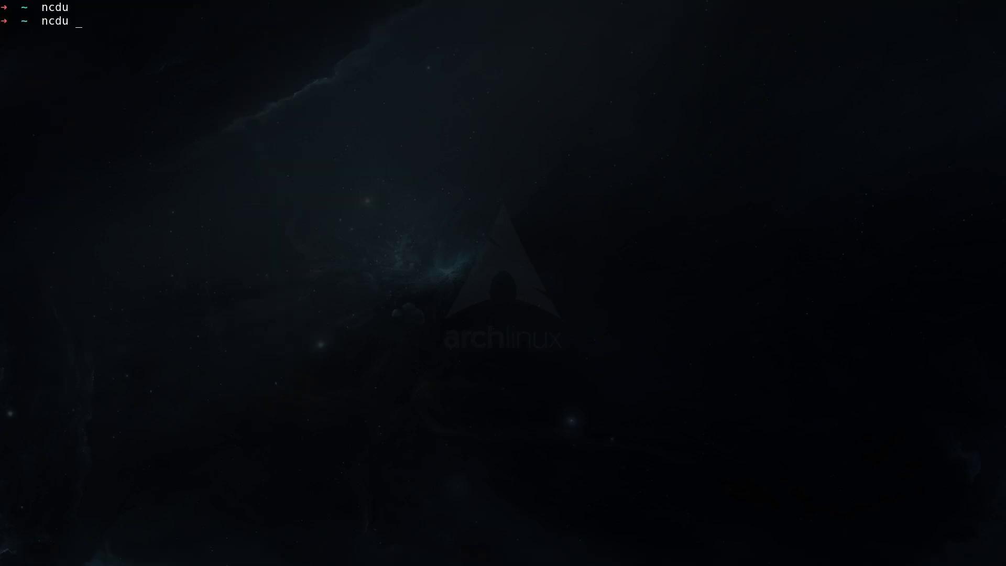
text(/var/)
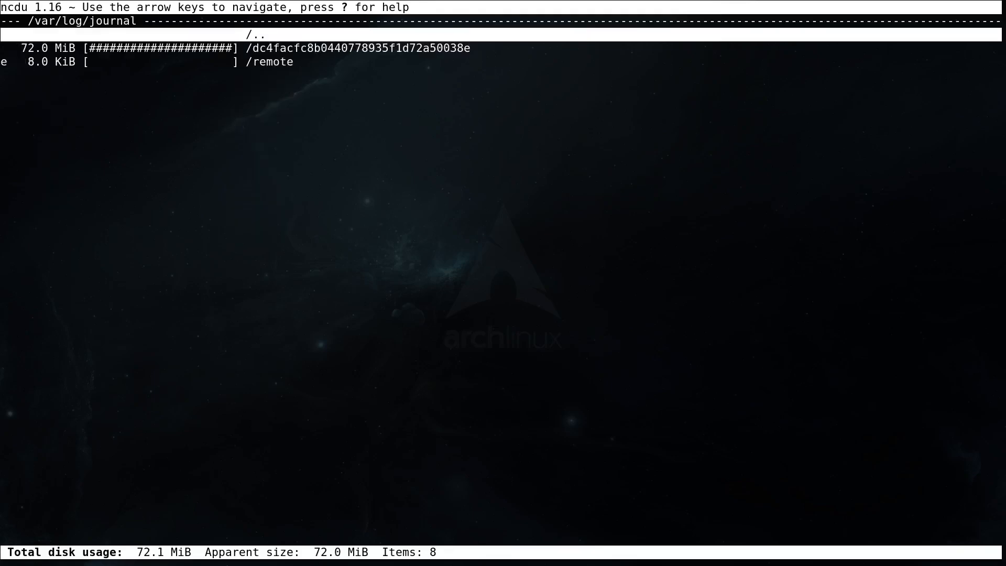
Step: Browse the 72 MiB journal folder's .journal files, then return to /var/log
key(Down)
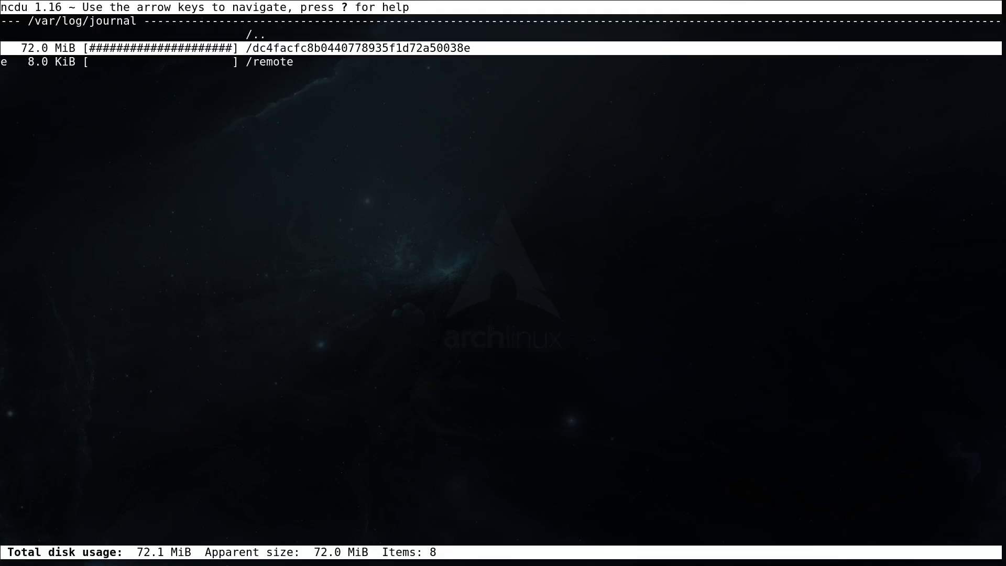
key(enter)
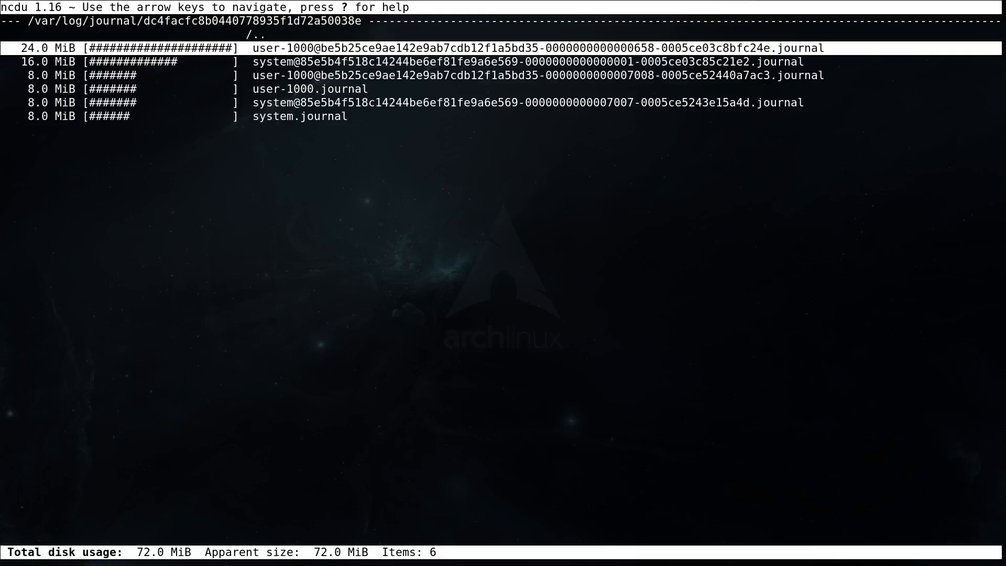
key(Down)
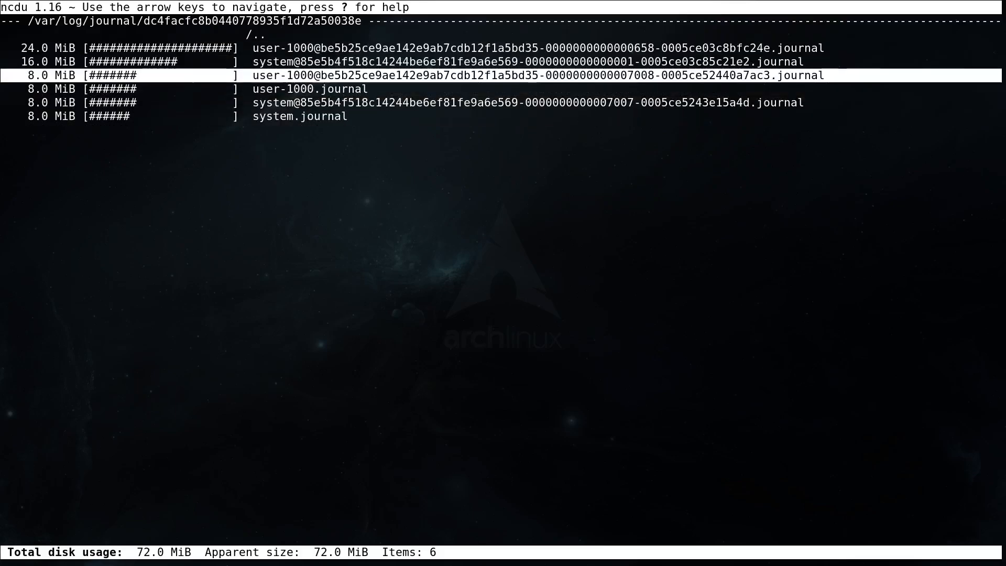
key(Up)
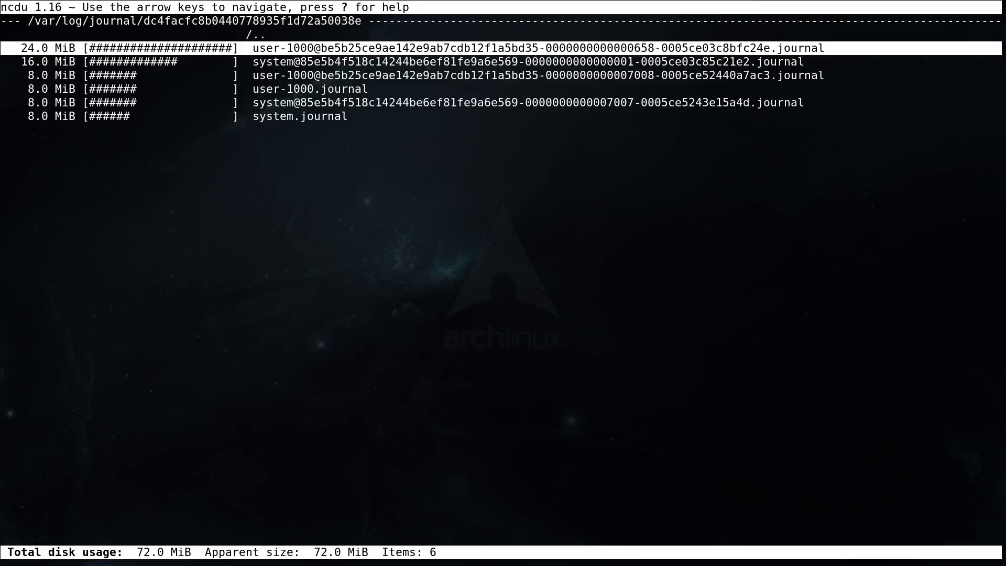
key(Left)
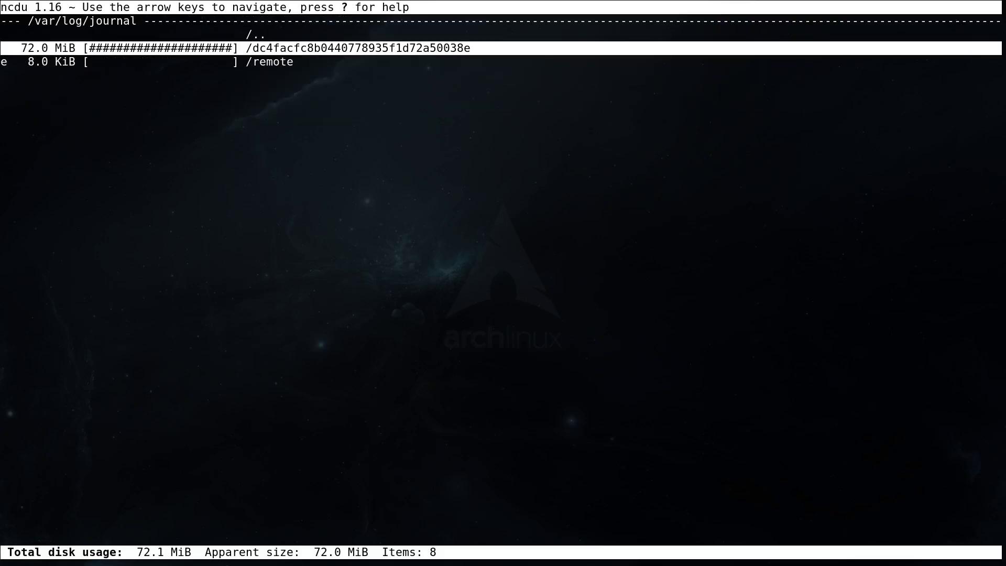
key(Left)
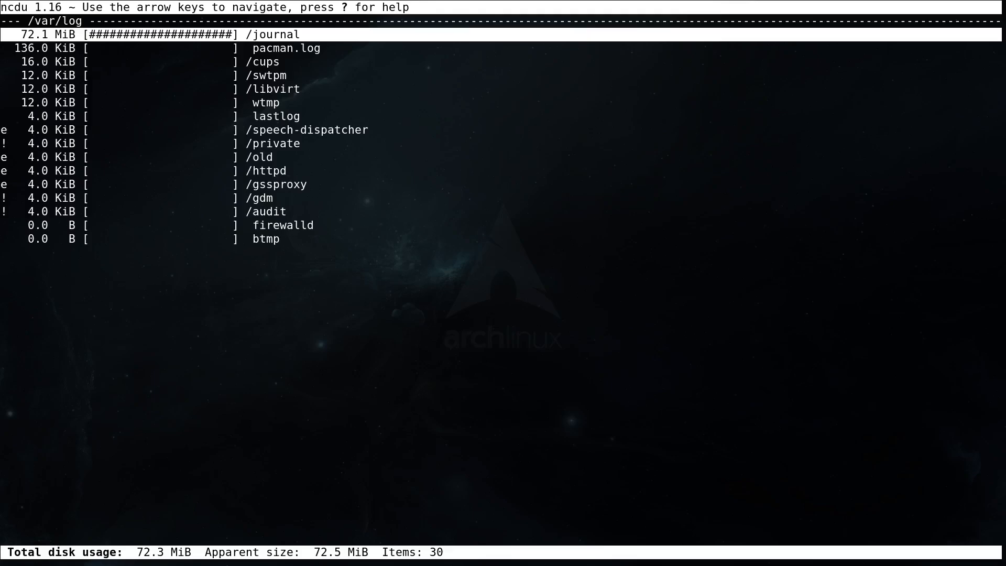
key(d)
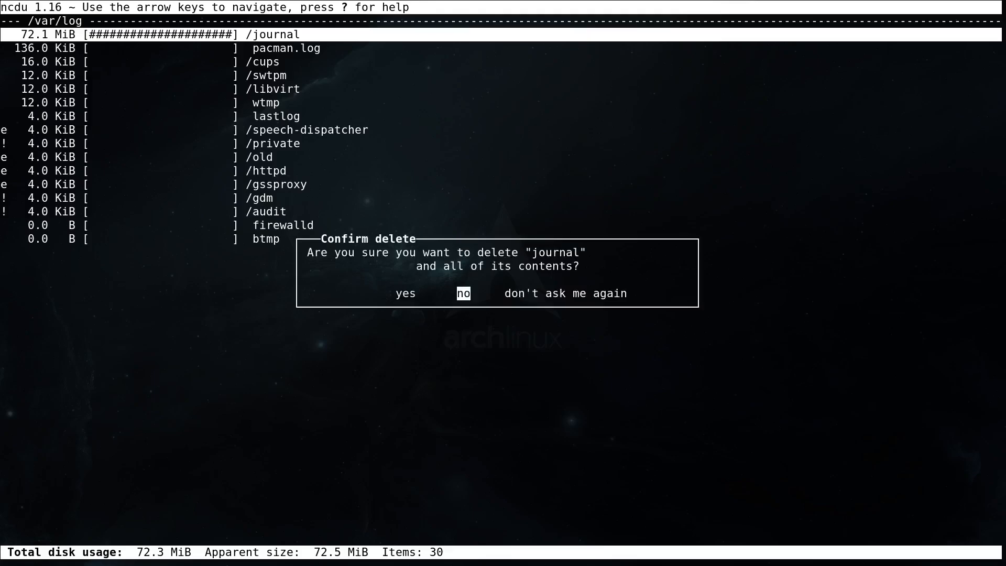
key(Left)
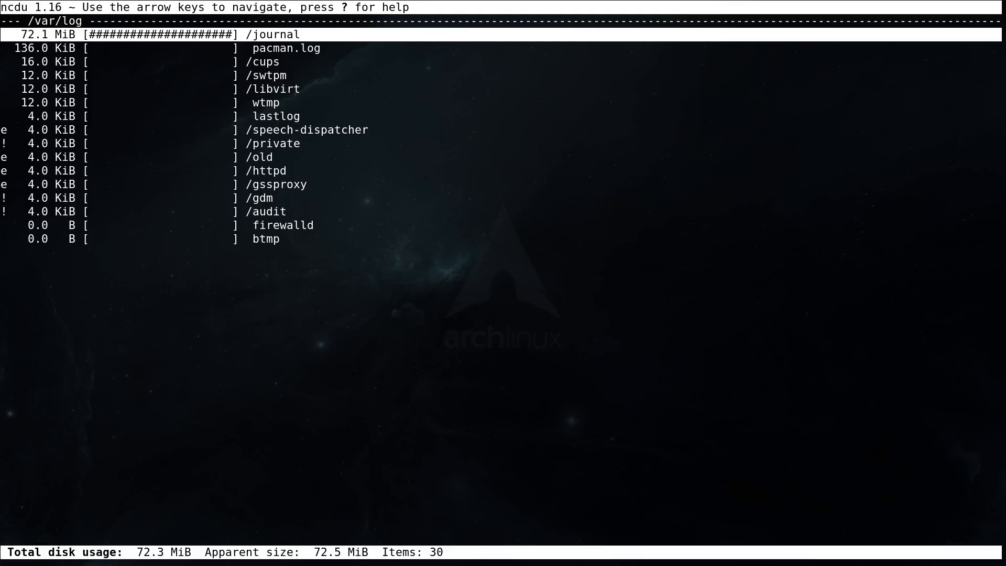
Step: Quit ncdu and rescan /var/log with sudo ncdu, showing journal at 72.1 MiB
key(q)
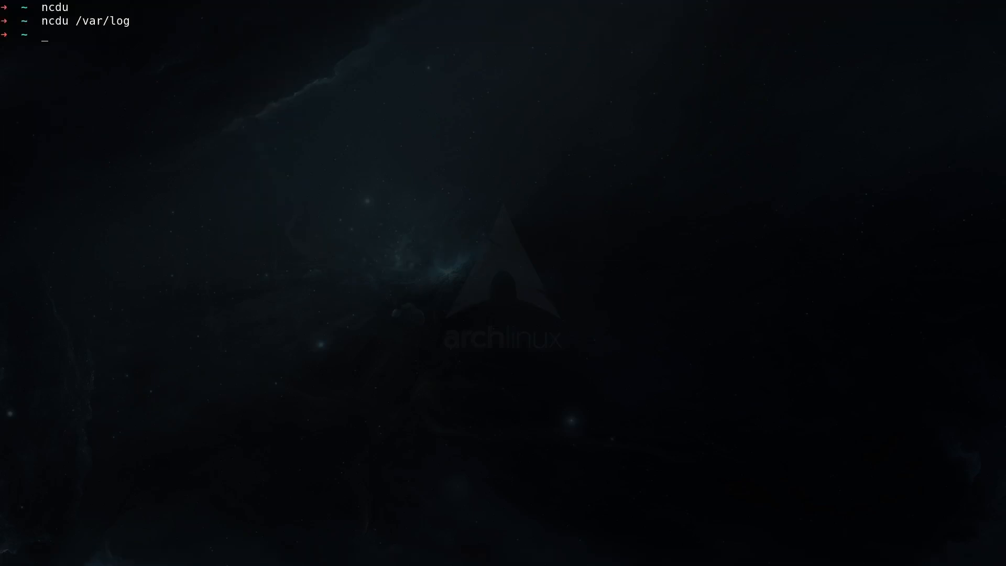
text(sudo n)
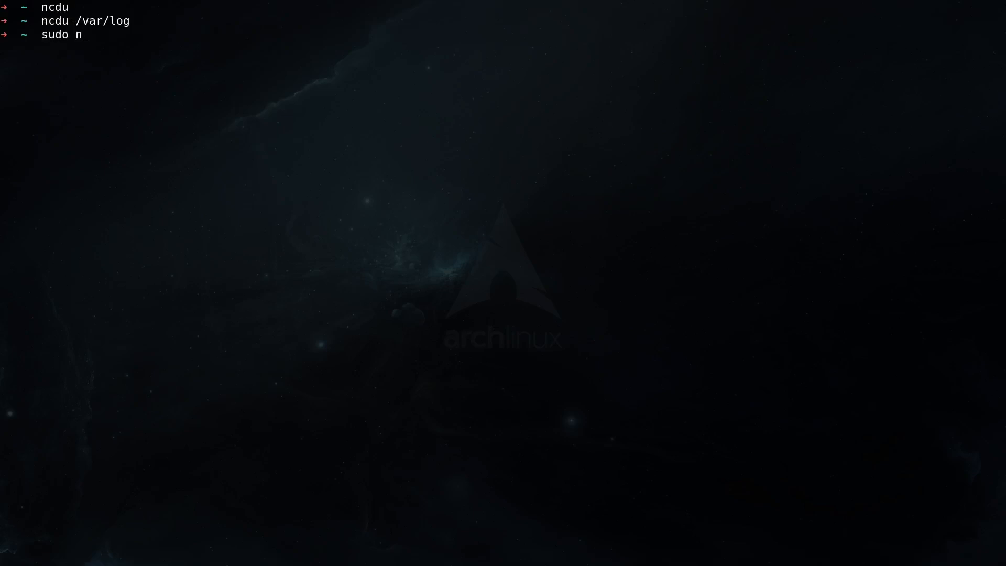
text(cdu)
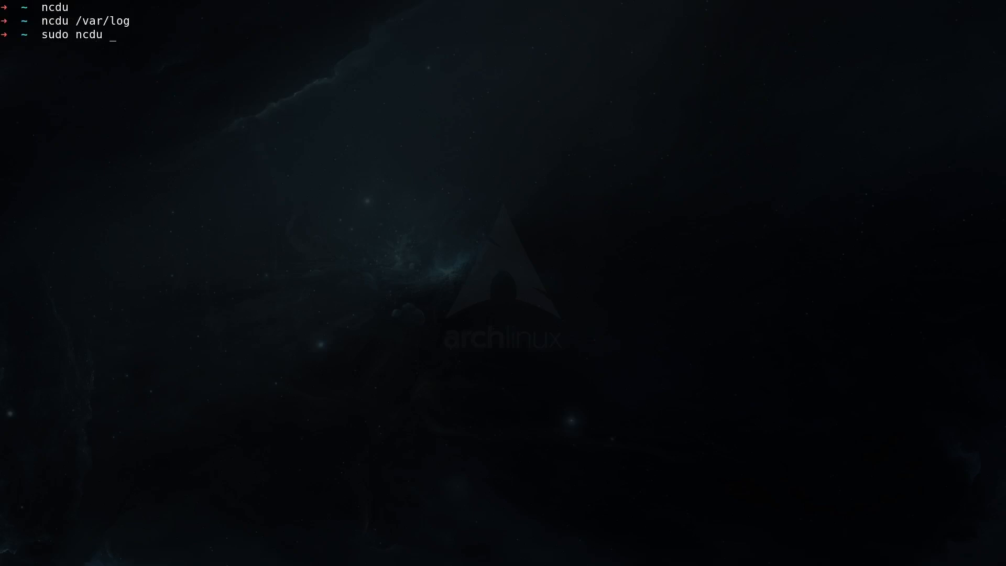
text(/var/l)
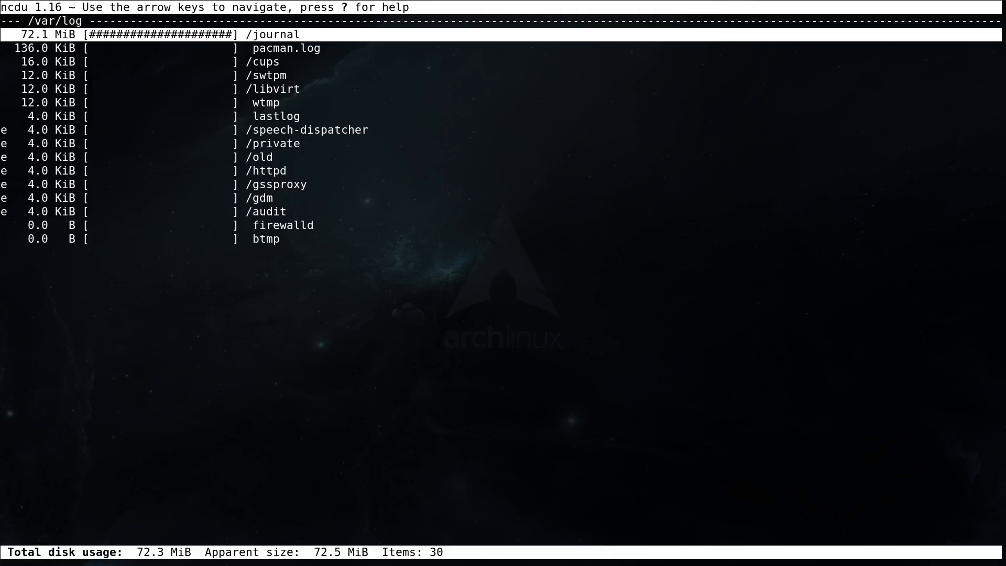
key(d)
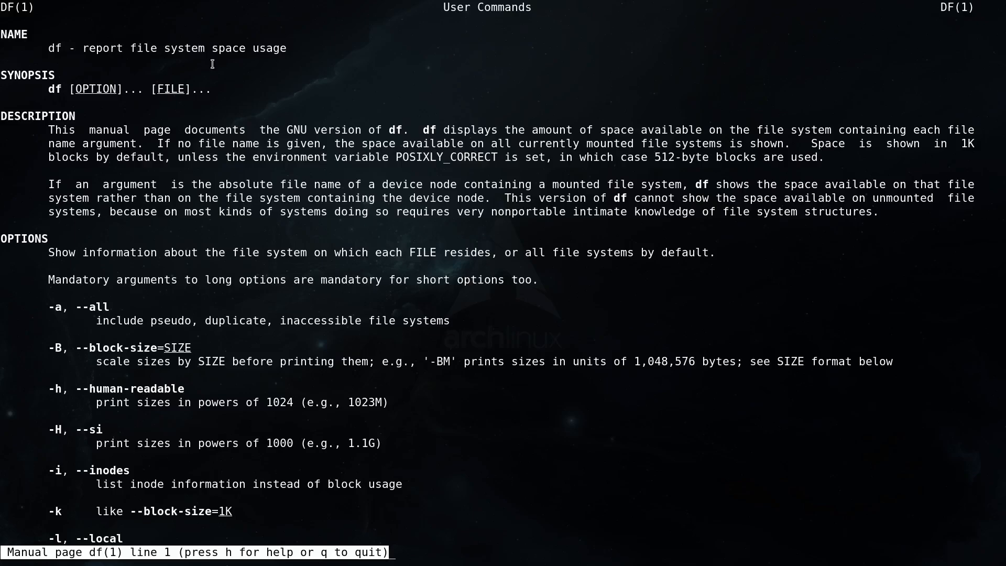
mouse_move(195, 54)
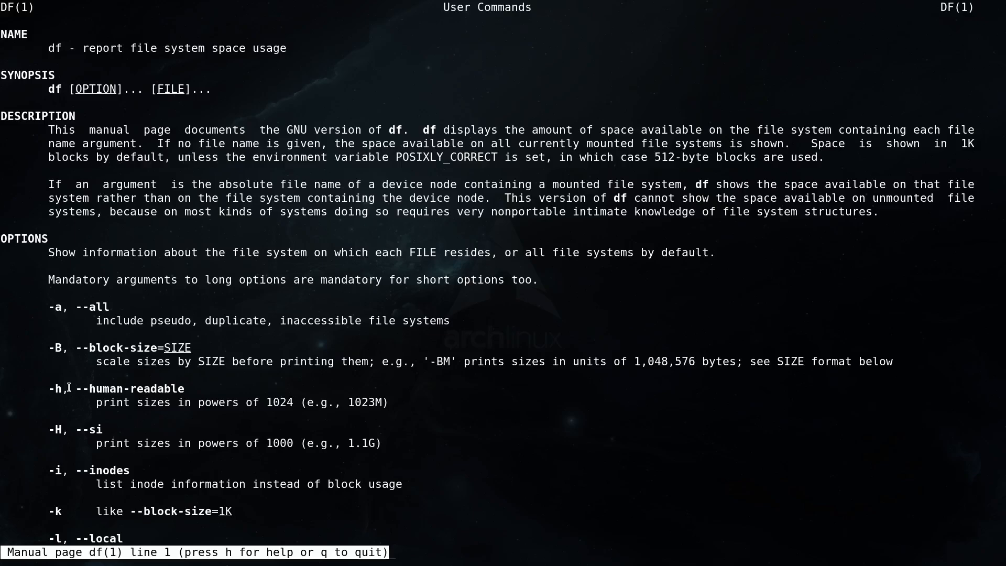
Step: Scroll the df manual options down to the author section, then quit the pager
scroll(down, 3)
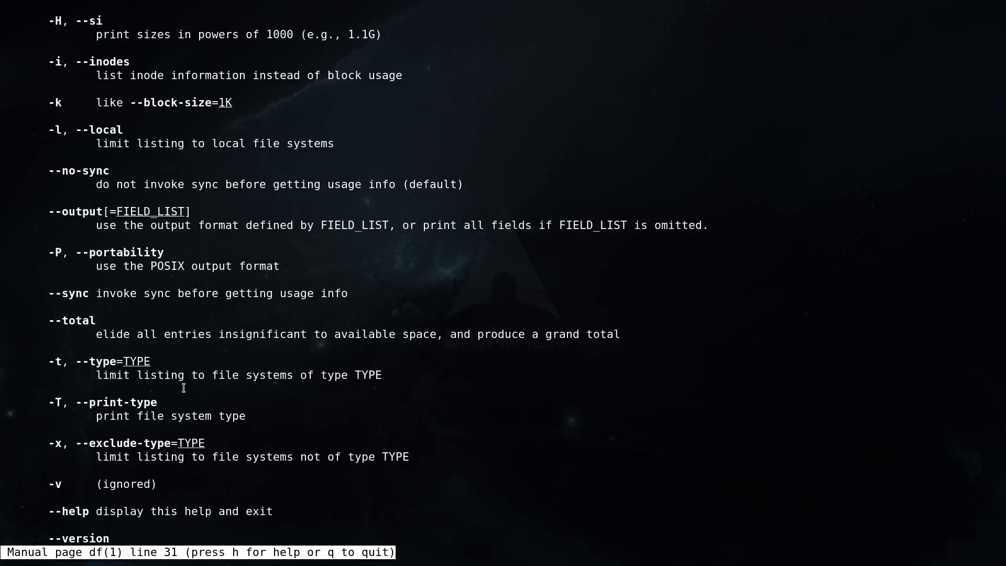
scroll(down, 3)
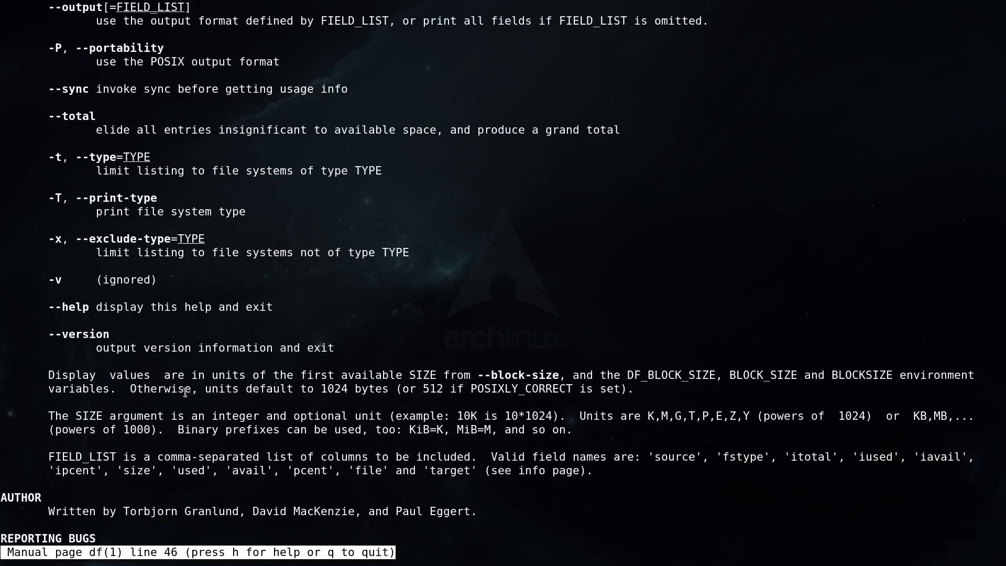
key(q)
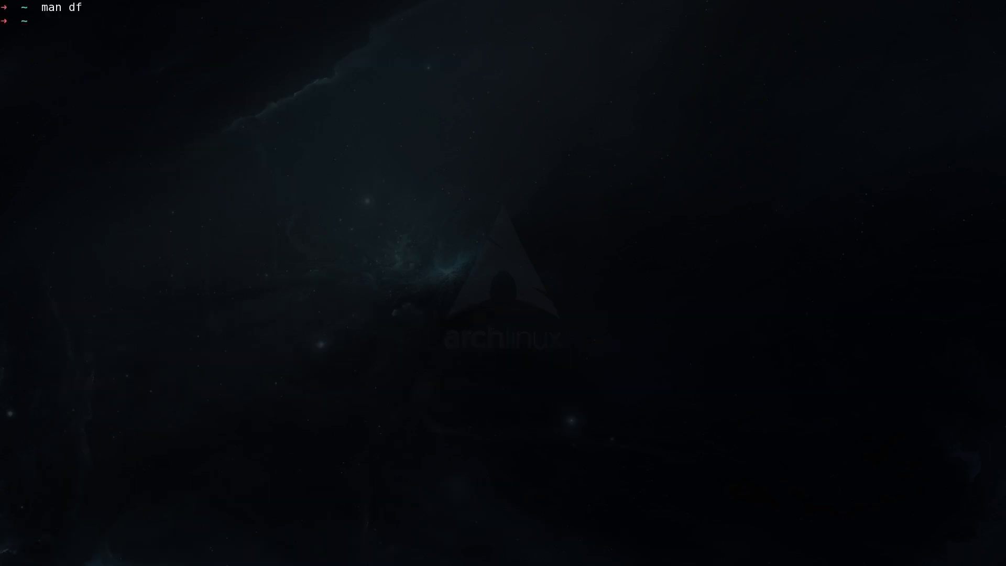
Step: Report filesystem space with df -h (root 916G size, 15G used, 2%)
text(df -h)
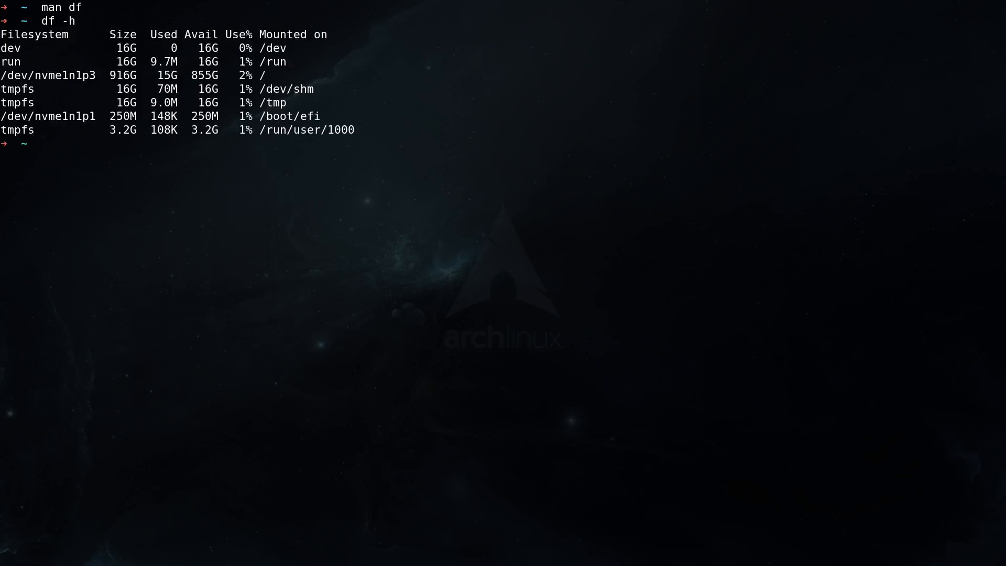
mouse_move(182, 394)
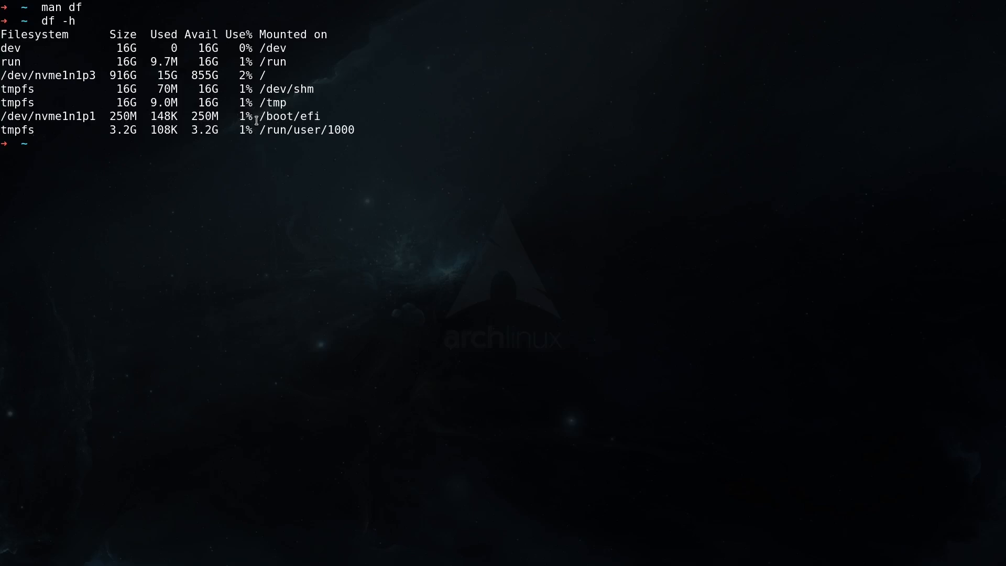
mouse_move(257, 130)
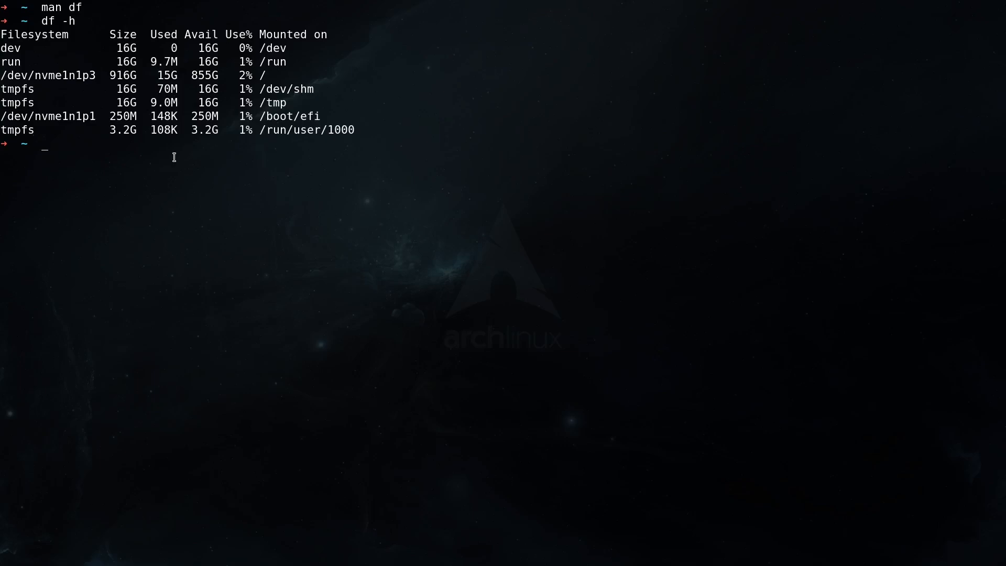
Step: Report inode usage with df -ih (root 59M inodes, 447K used, 1%)
text(df -ih)
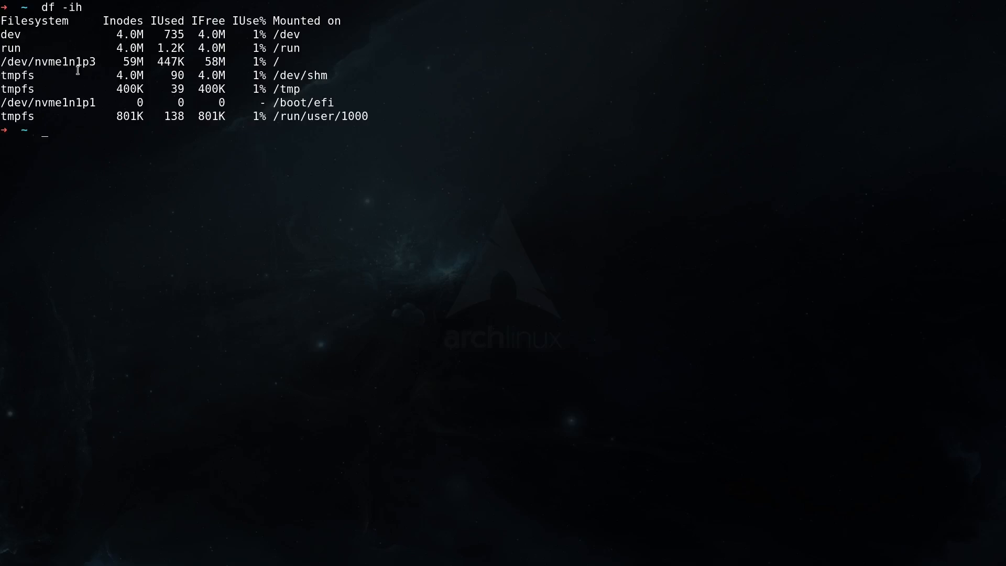
mouse_move(237, 42)
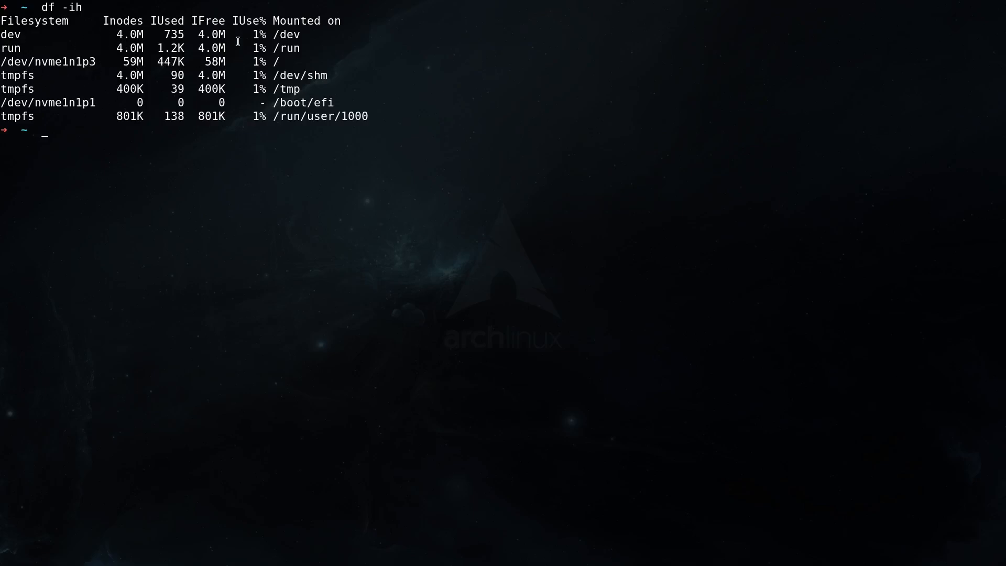